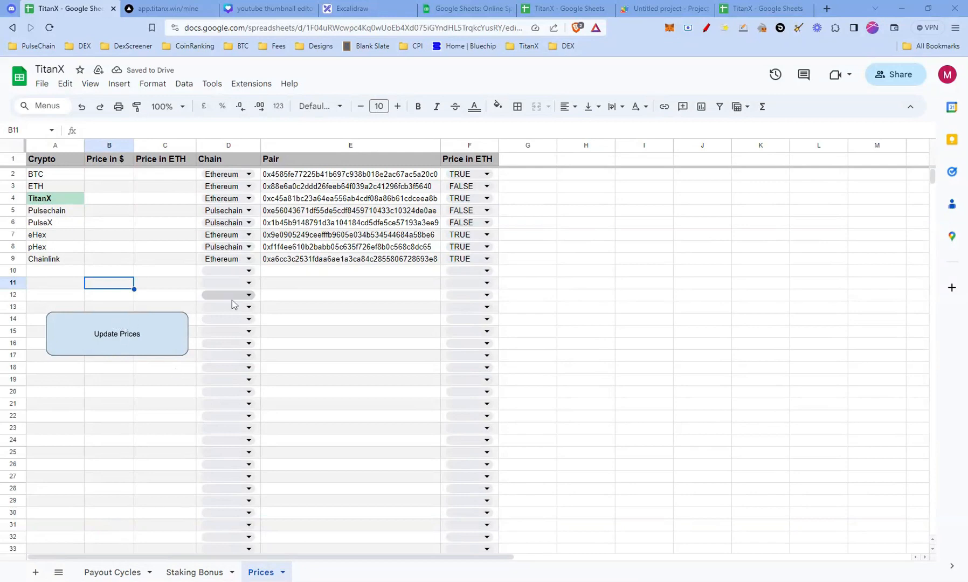
# Step: Run the Update Prices button to refresh prices, then switch to the other TitanX spreadsheet
pyautogui.click(116, 333)
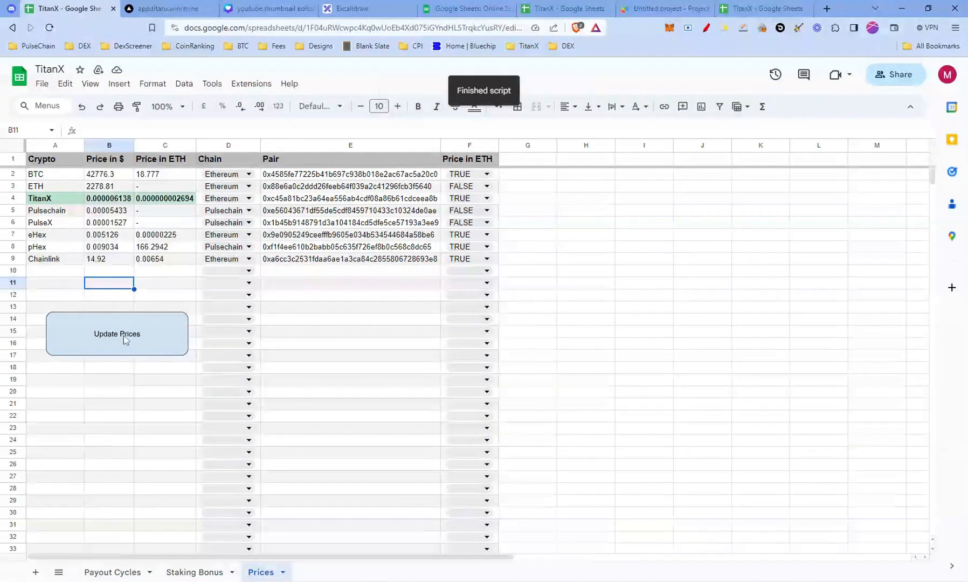
pyautogui.click(116, 333)
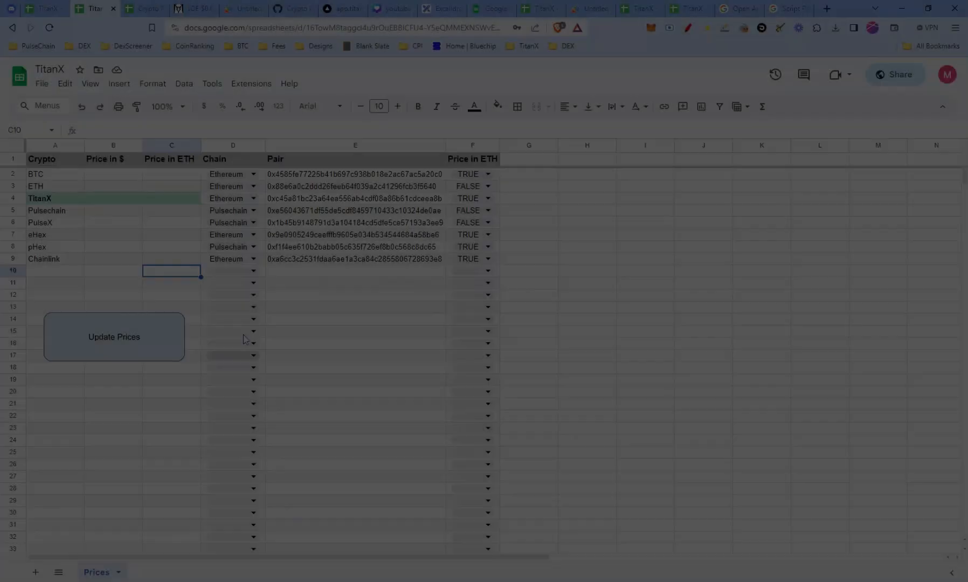
pyautogui.click(41, 83)
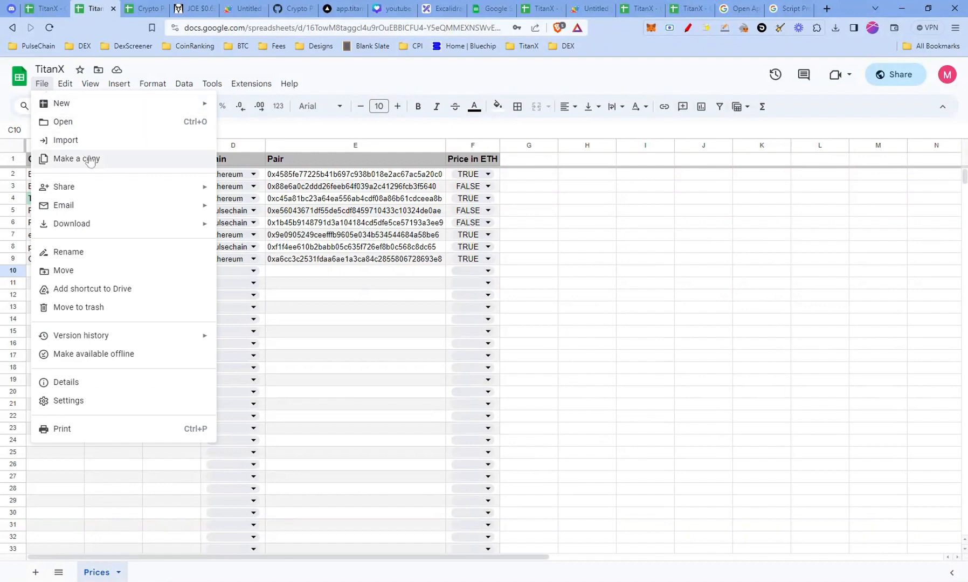
# Step: Make a copy of the TitanX spreadsheet named 'Crypto Prices'
pyautogui.click(76, 158)
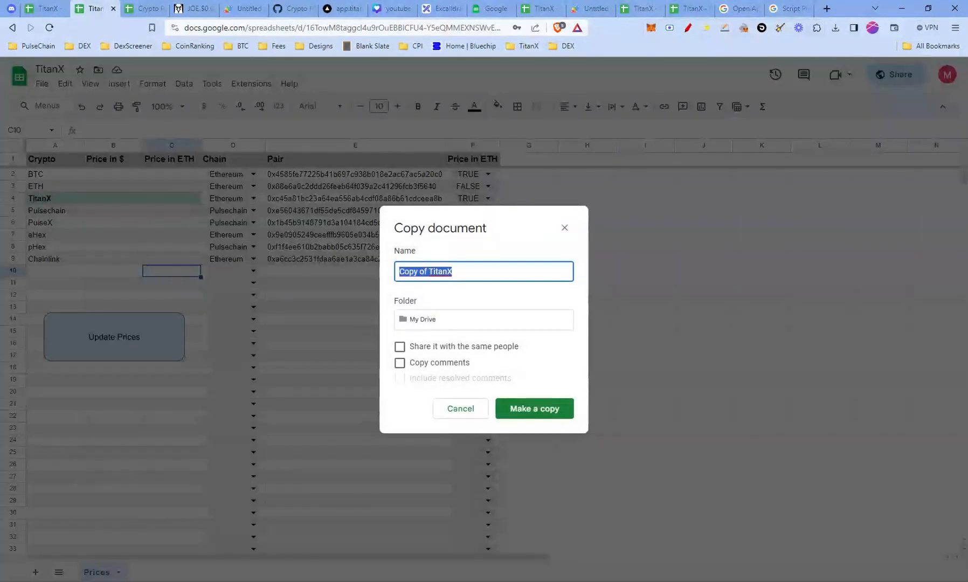
pyautogui.write('Crypto Price')
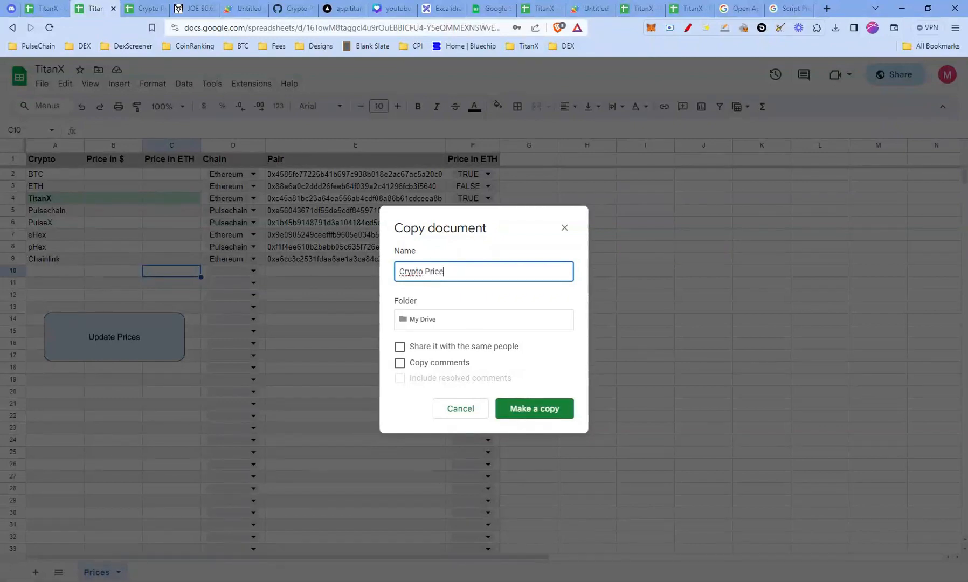
pyautogui.click(534, 409)
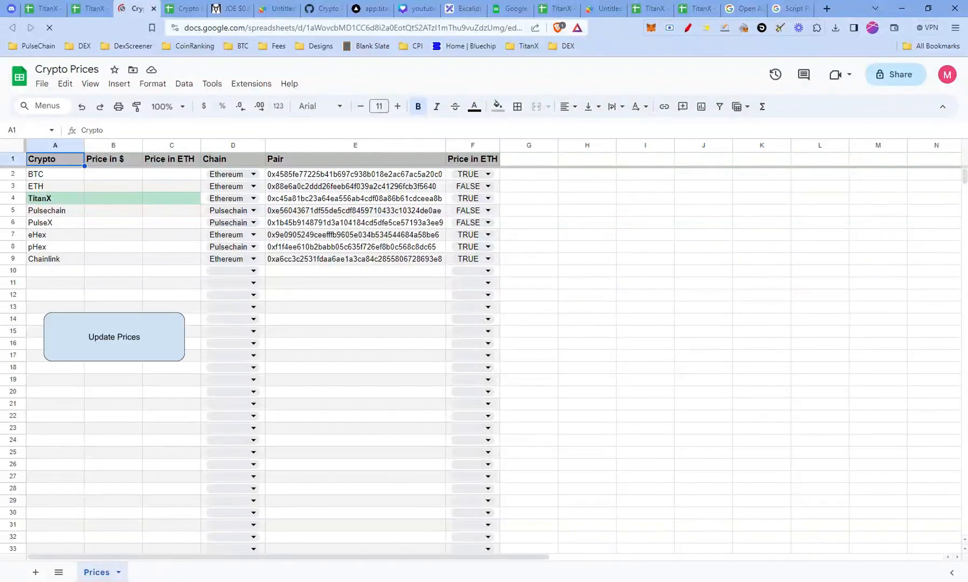
# Step: Launch the Apps Script editor from the Extensions menu
pyautogui.click(252, 83)
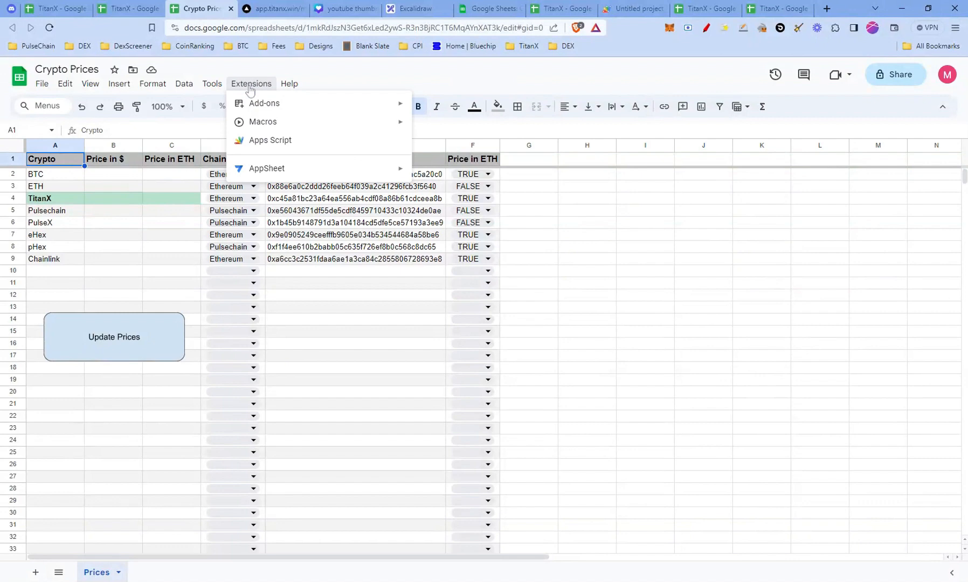
pyautogui.moveTo(251, 95)
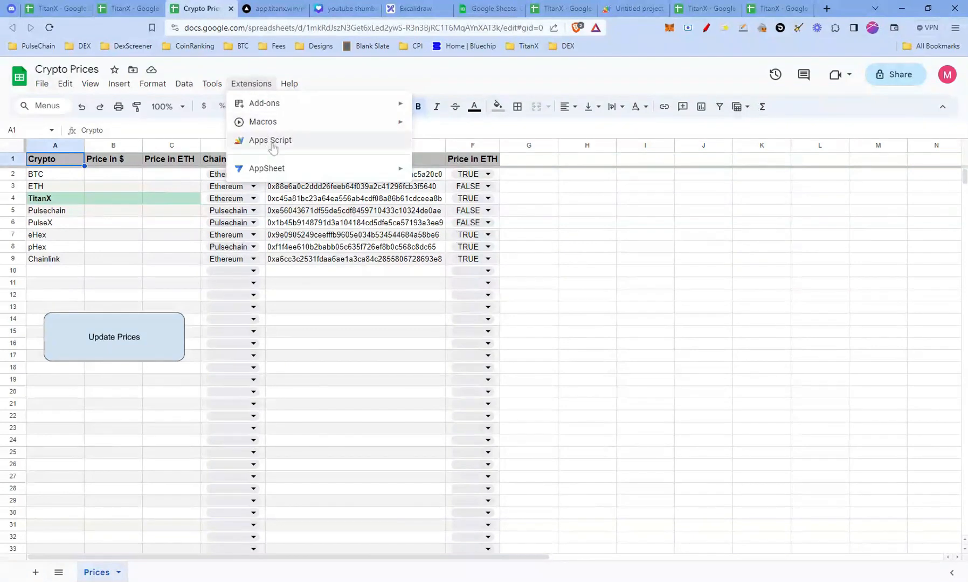
pyautogui.click(270, 140)
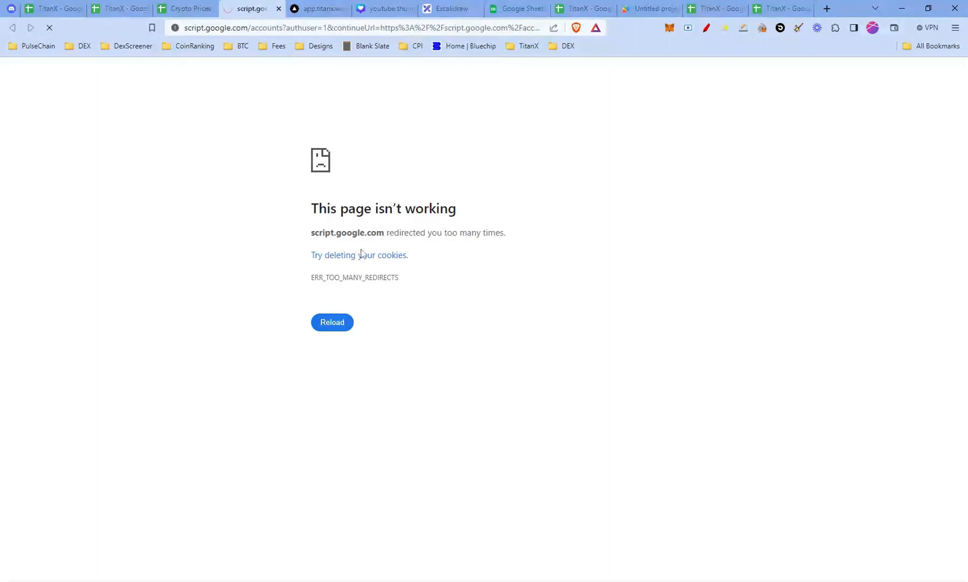
# Step: Consult the multiple Google Accounts guide and return to the Apps Script editor
pyautogui.click(332, 321)
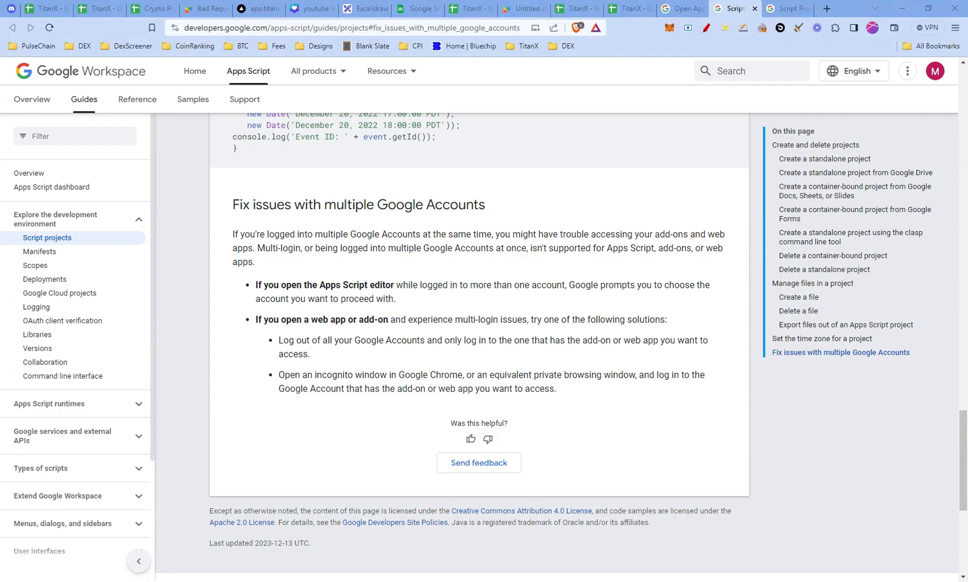
pyautogui.click(188, 9)
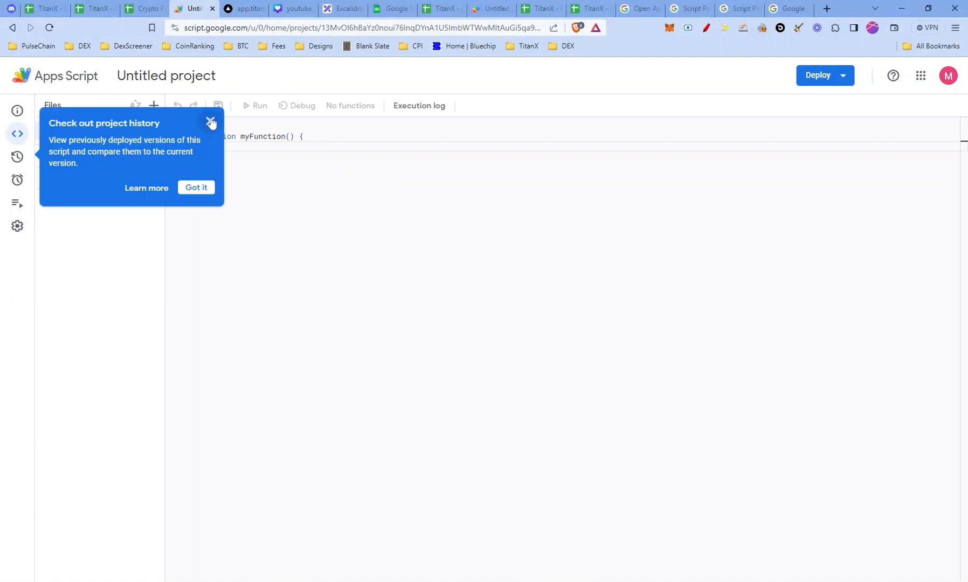
# Step: Dismiss the history tip and bring the GitHub gist script into Code.gs as updatePriceSheet
pyautogui.click(210, 121)
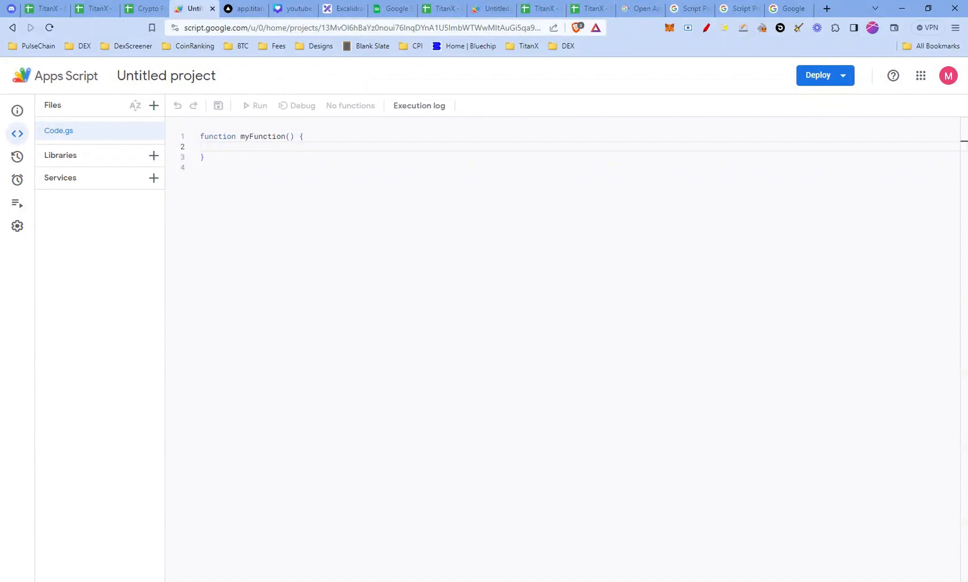
pyautogui.click(242, 9)
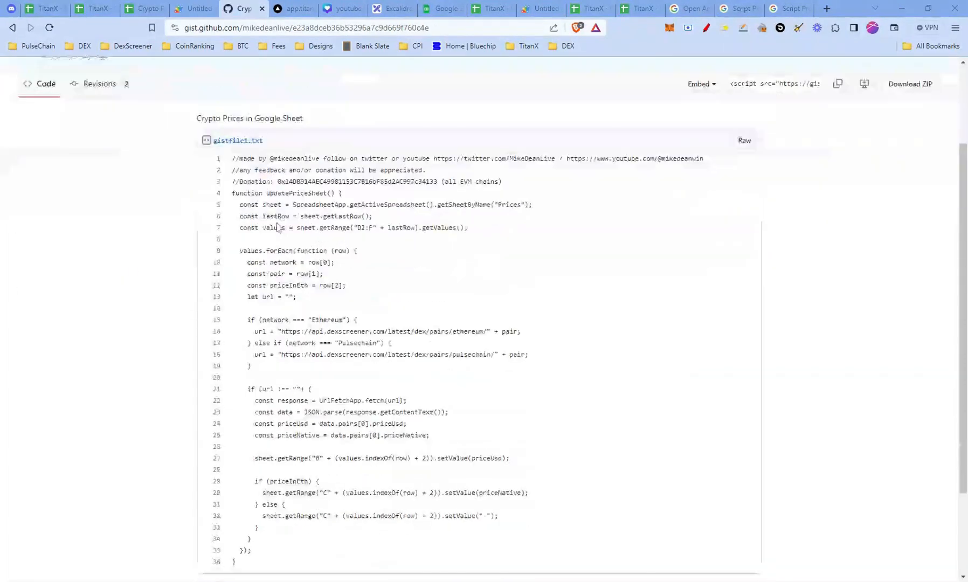
pyautogui.click(193, 8)
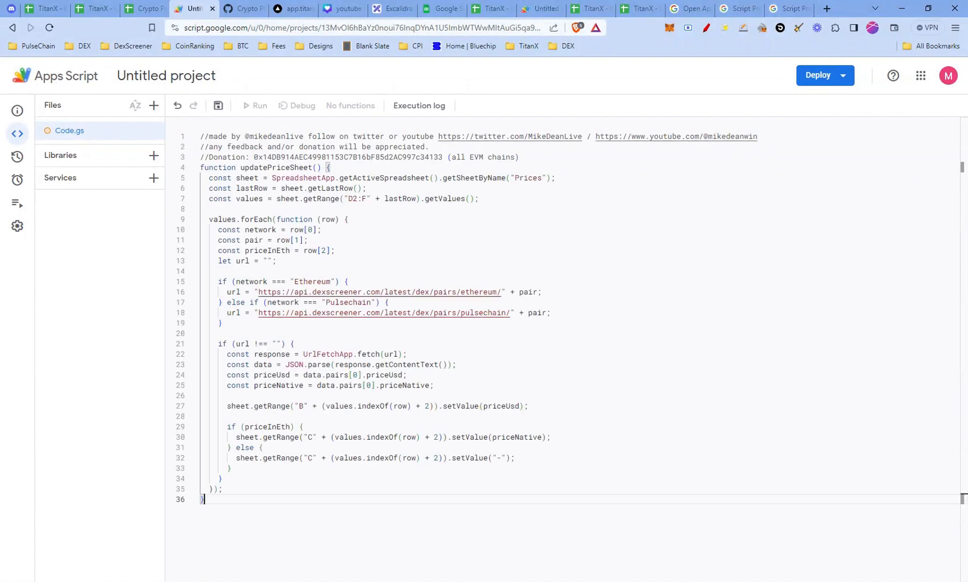
pyautogui.moveTo(218, 105)
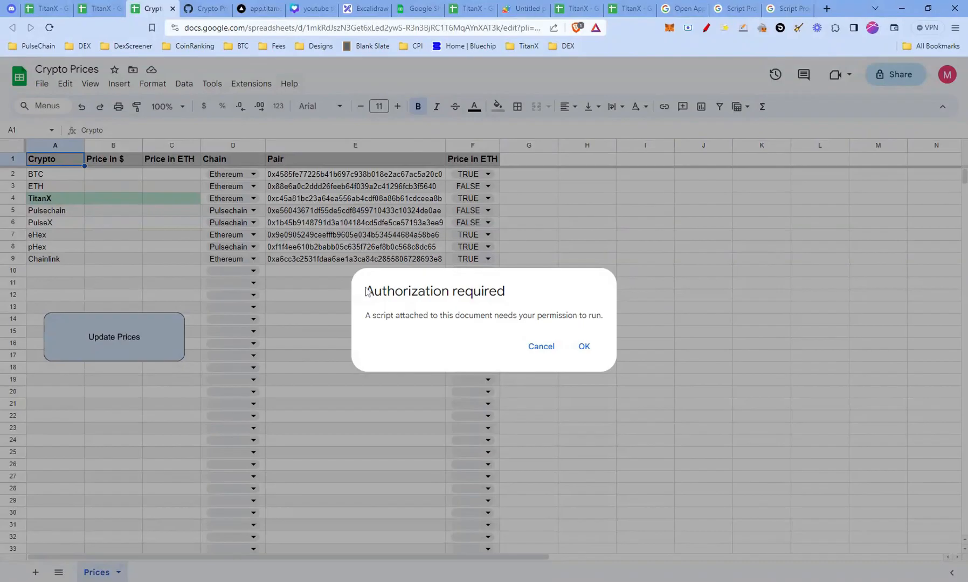
# Step: Authorize the script with the Google account via Advanced > Go to Untitled project (unsafe) > Allow
pyautogui.click(588, 346)
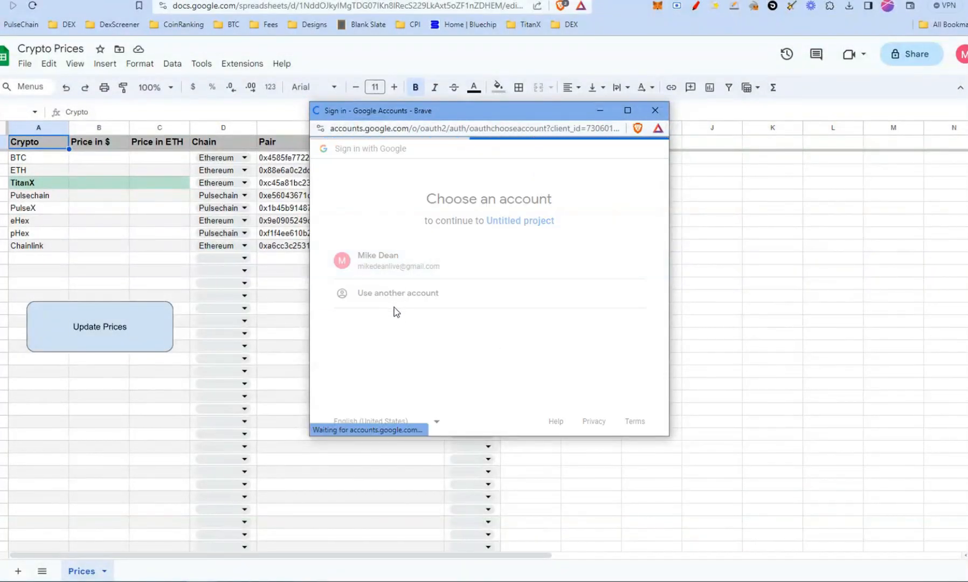
pyautogui.click(398, 261)
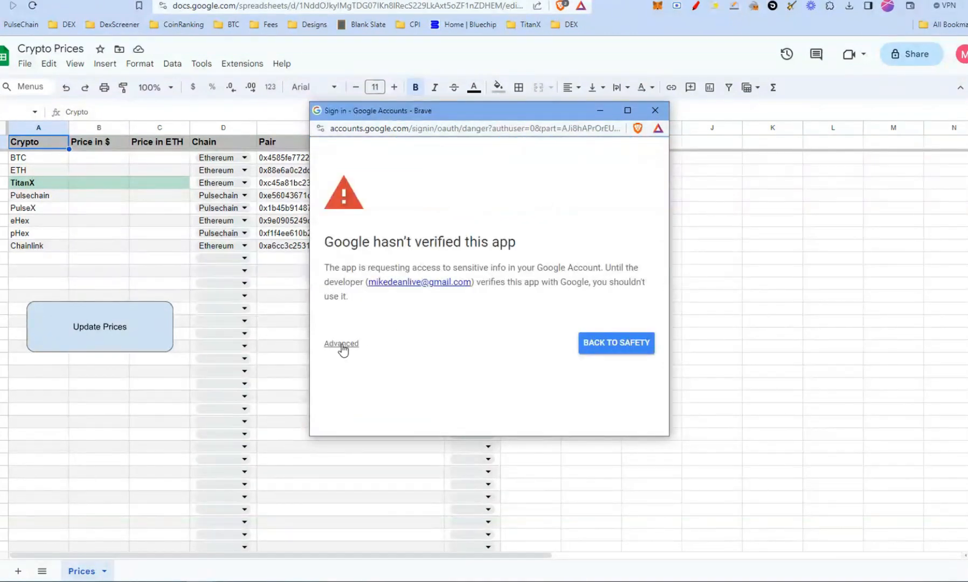
pyautogui.click(341, 343)
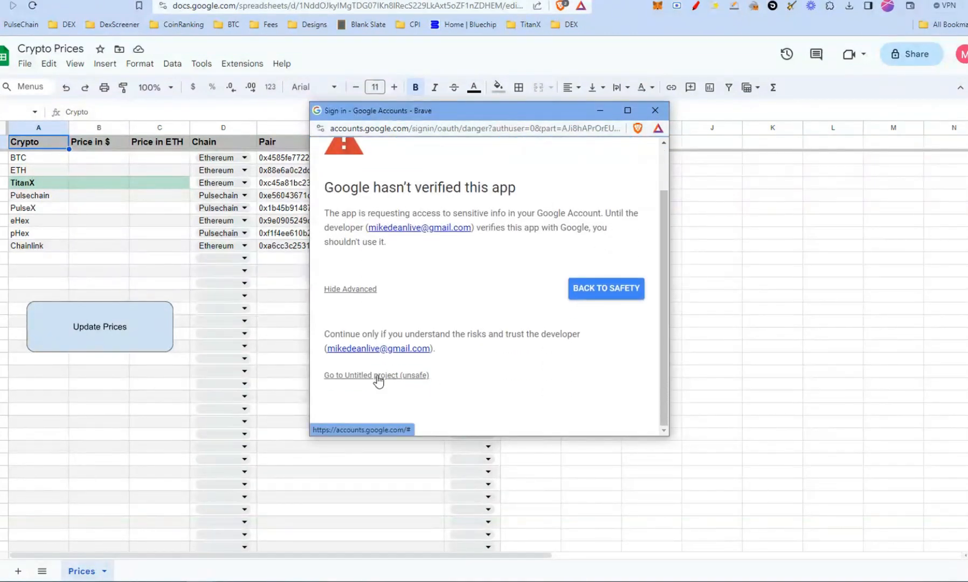
pyautogui.click(376, 375)
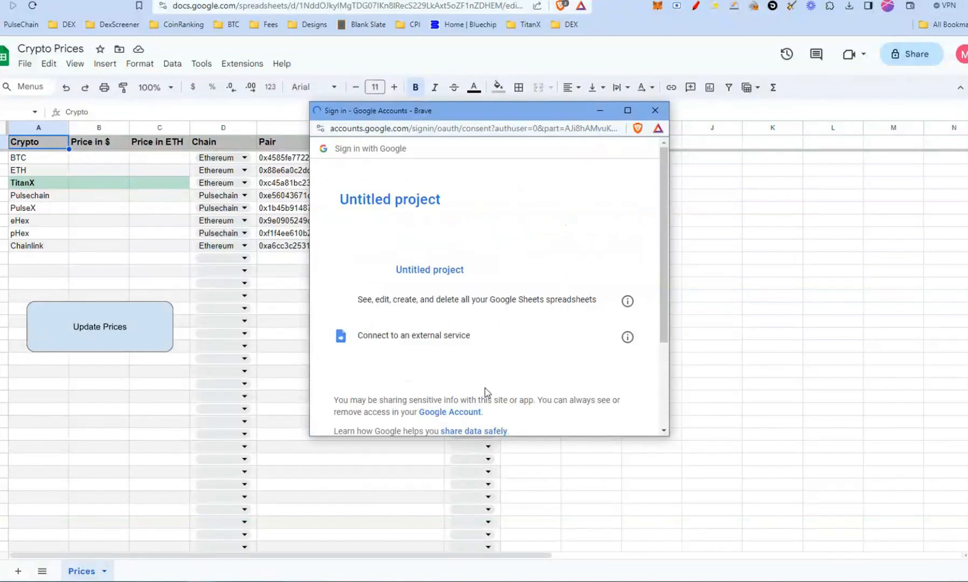
pyautogui.scroll(-3)
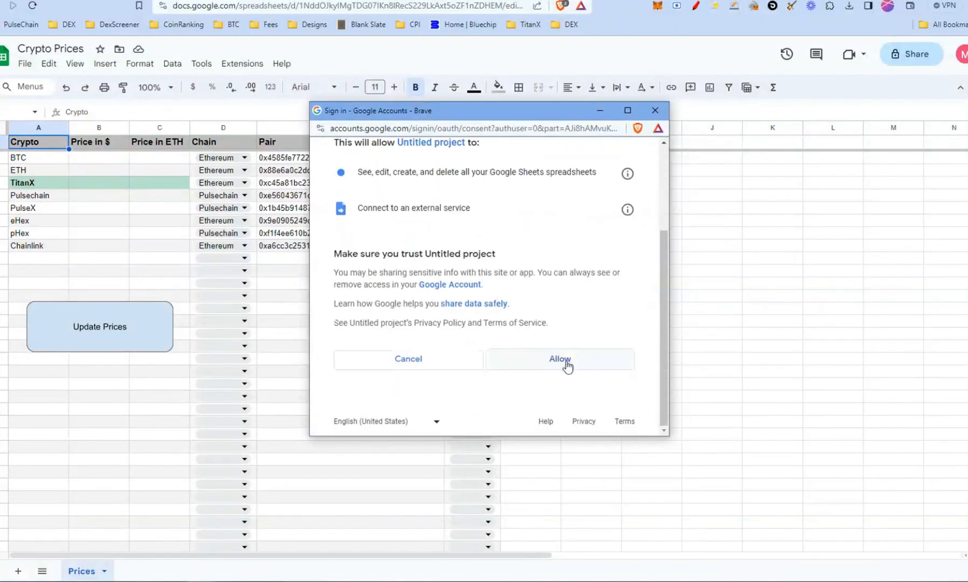
pyautogui.click(558, 359)
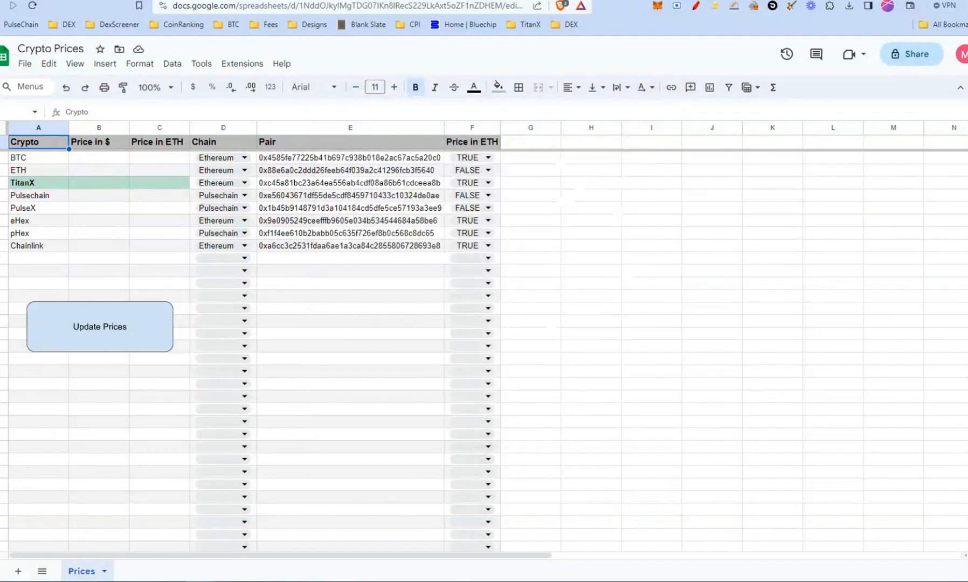
# Step: Run the Update Prices button so dollar and ETH prices fill in for every token
pyautogui.click(99, 327)
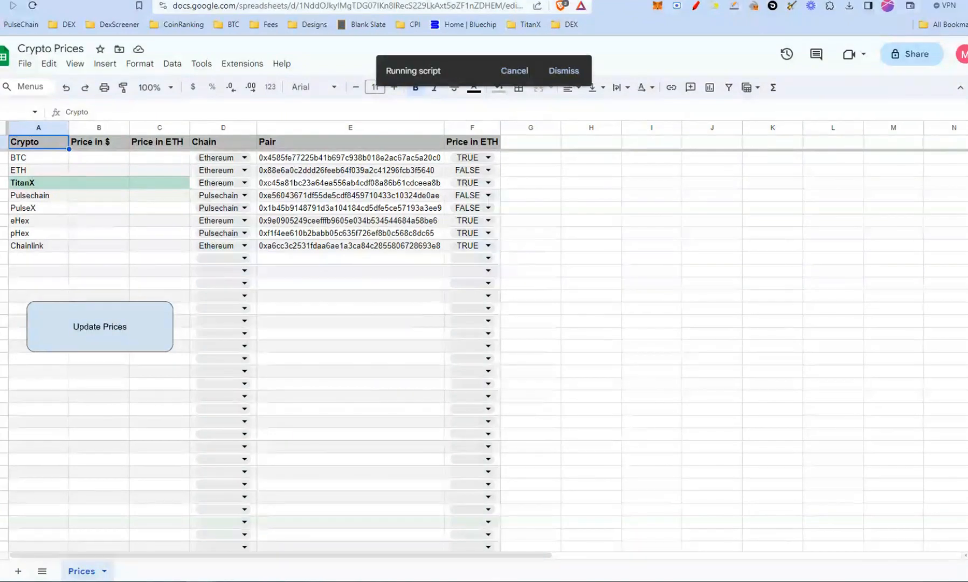
pyautogui.click(394, 9)
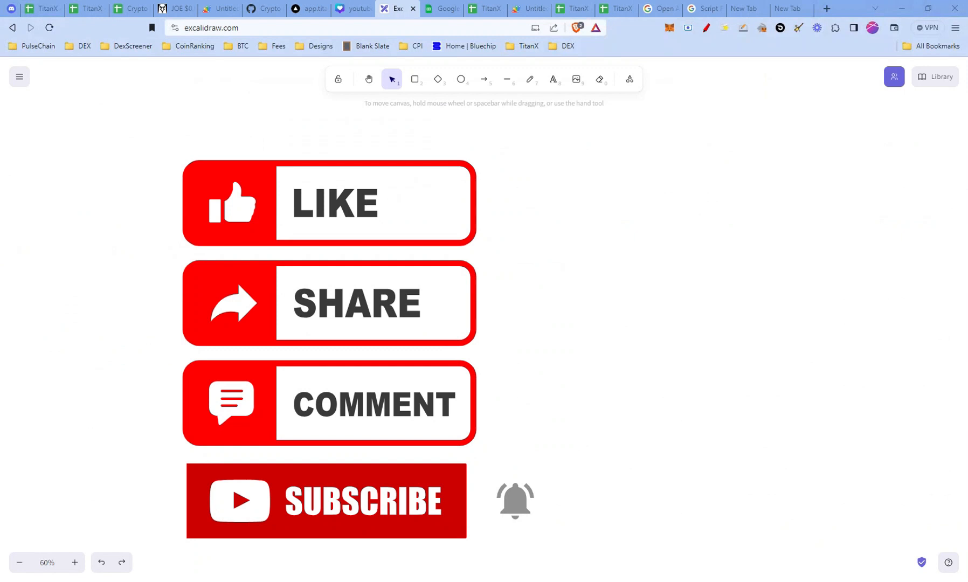
pyautogui.click(147, 8)
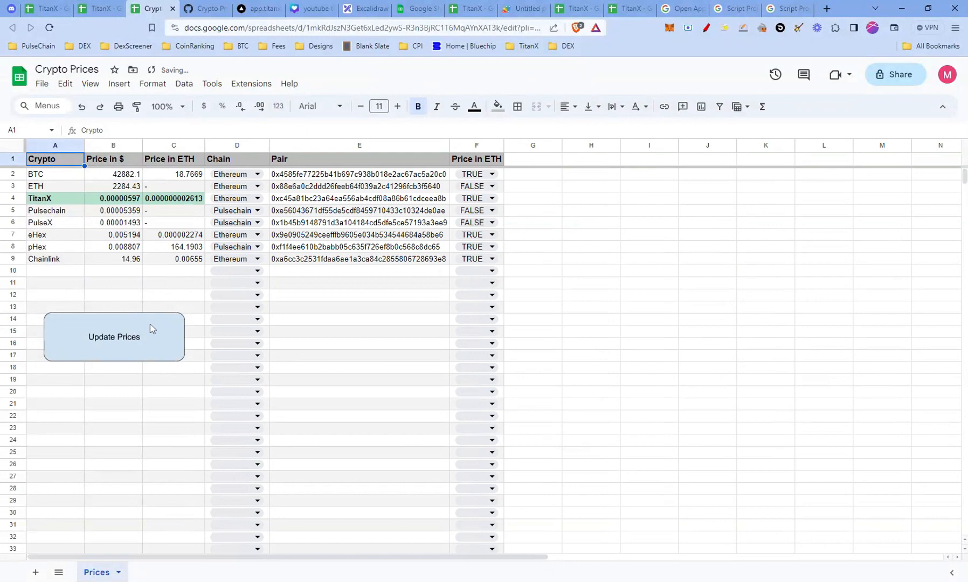
pyautogui.click(113, 338)
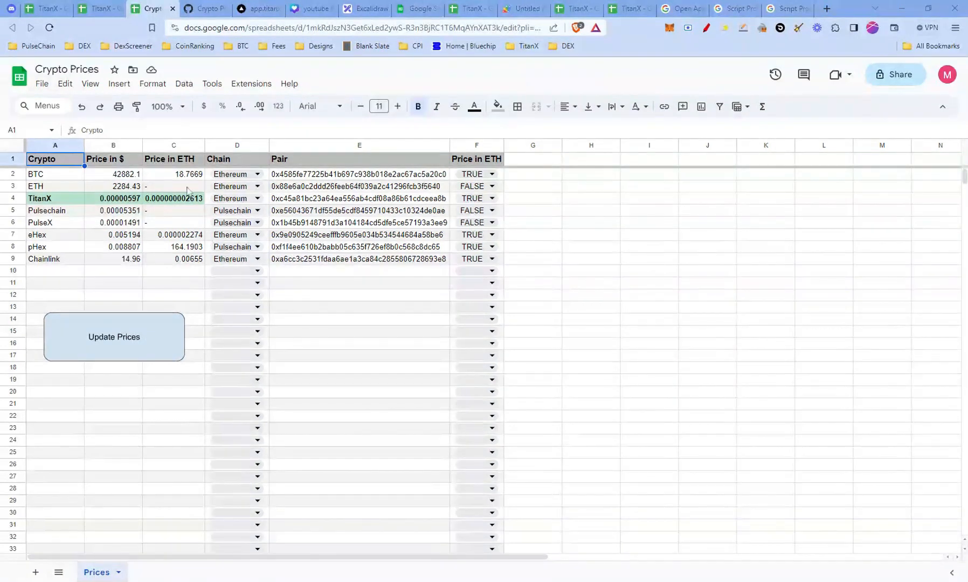
# Step: Insert a drawing with a rounded rectangle labelled 'Update Prices'
pyautogui.click(119, 83)
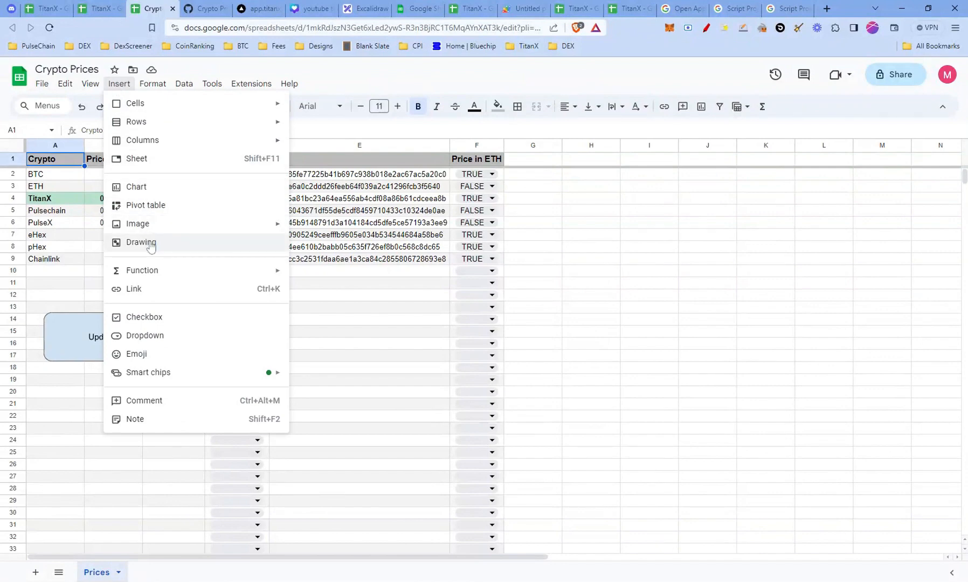
pyautogui.click(142, 241)
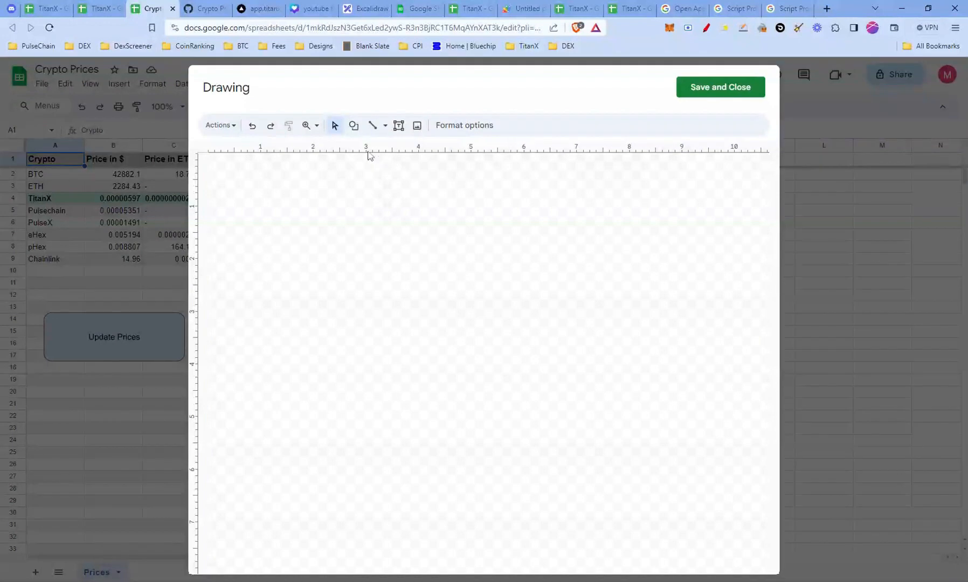
pyautogui.click(354, 125)
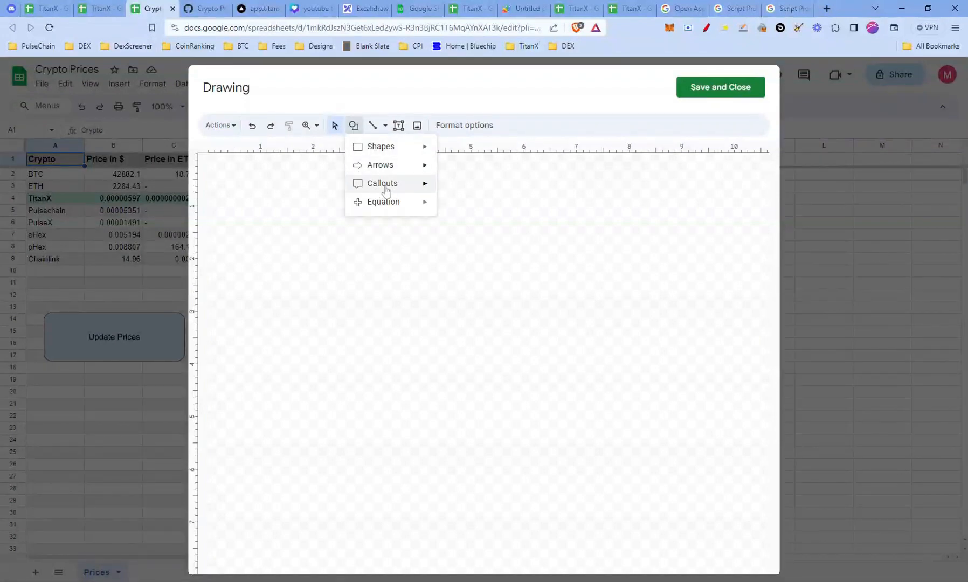
pyautogui.click(354, 125)
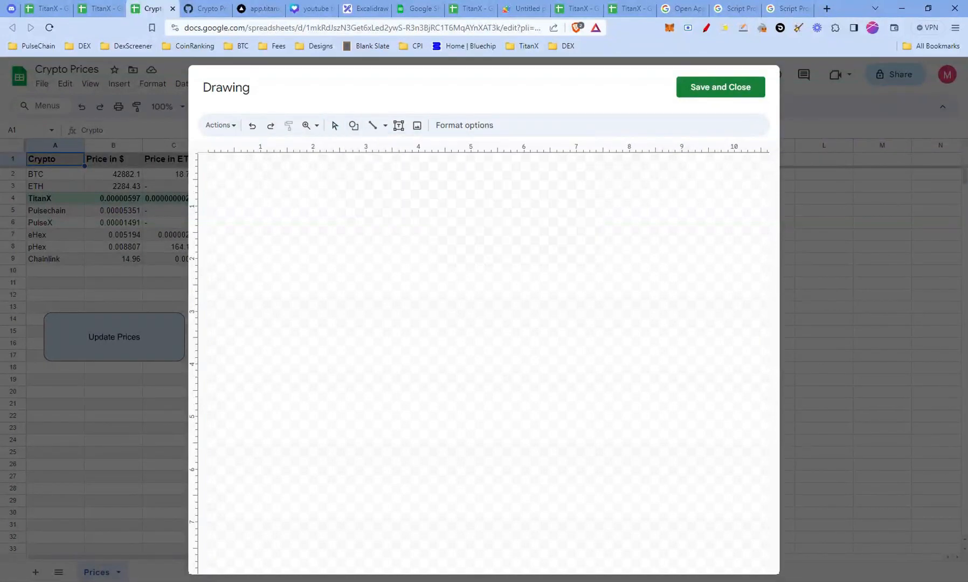
pyautogui.write('Update')
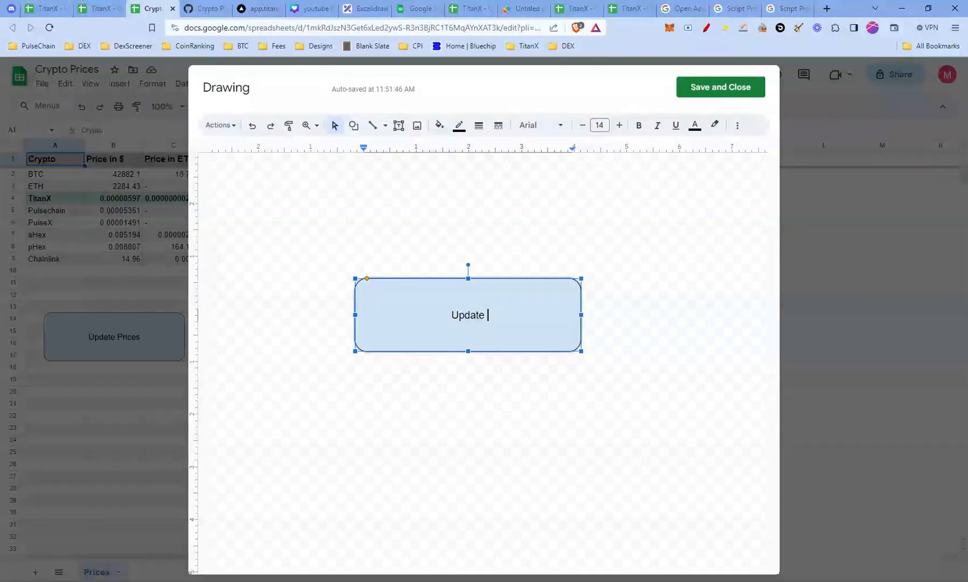
pyautogui.write('Prices')
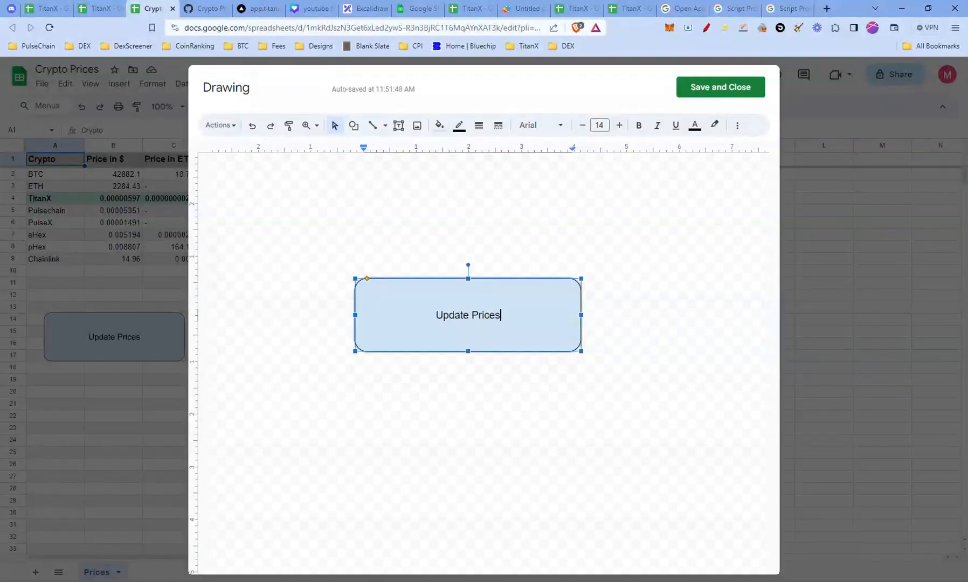
pyautogui.click(719, 87)
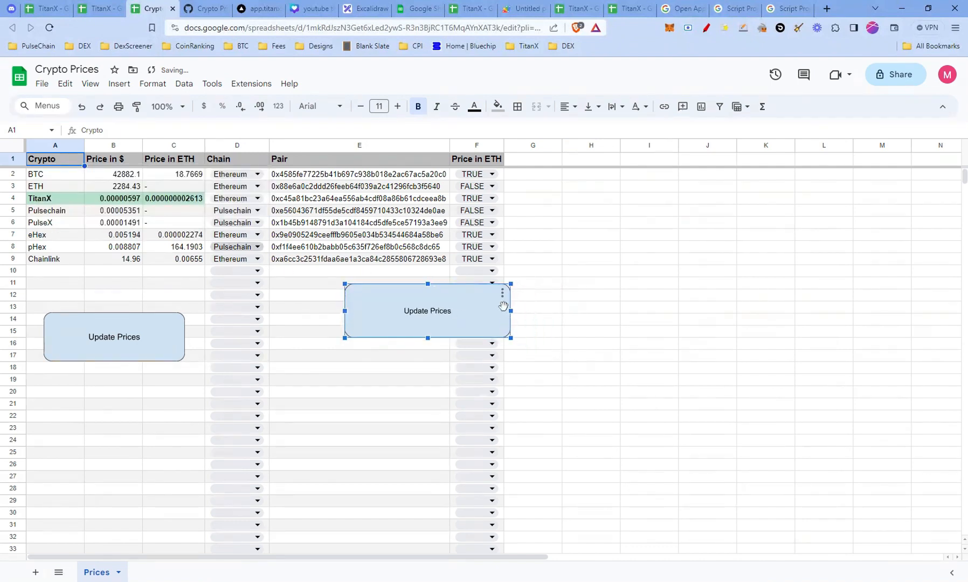
# Step: Assign the updatePriceSheet script to the second Update Prices drawing
pyautogui.click(503, 292)
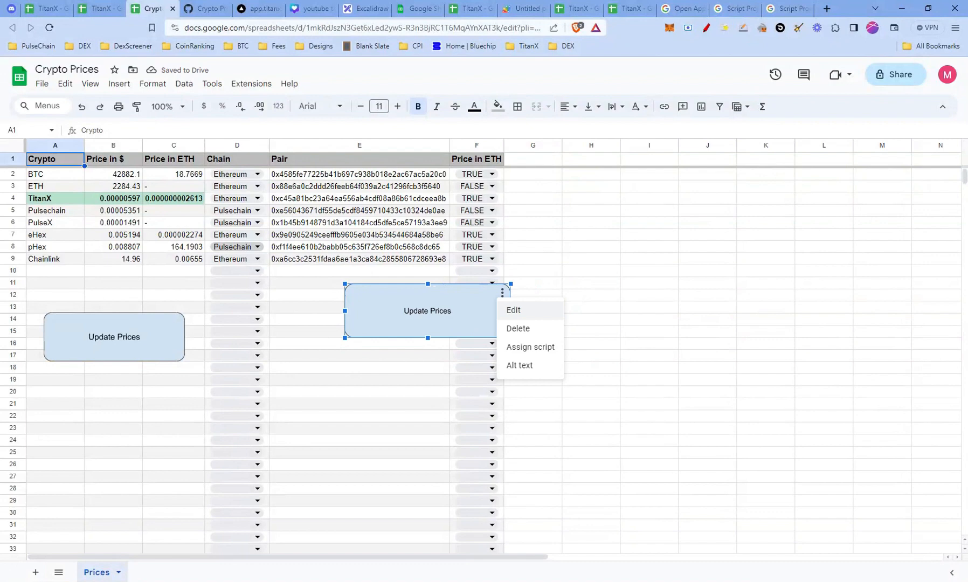
pyautogui.click(529, 346)
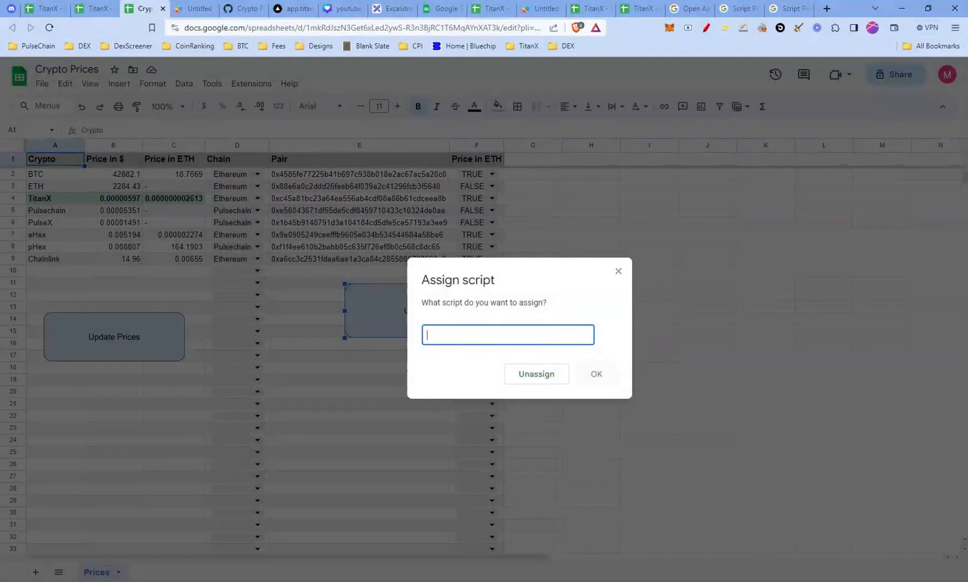
pyautogui.write('updatePriceSheet')
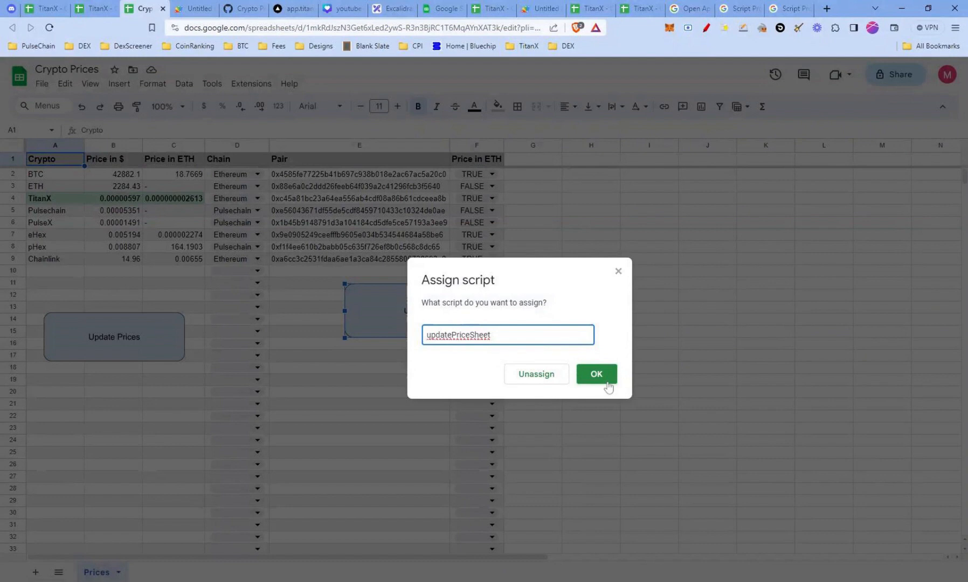
pyautogui.click(595, 373)
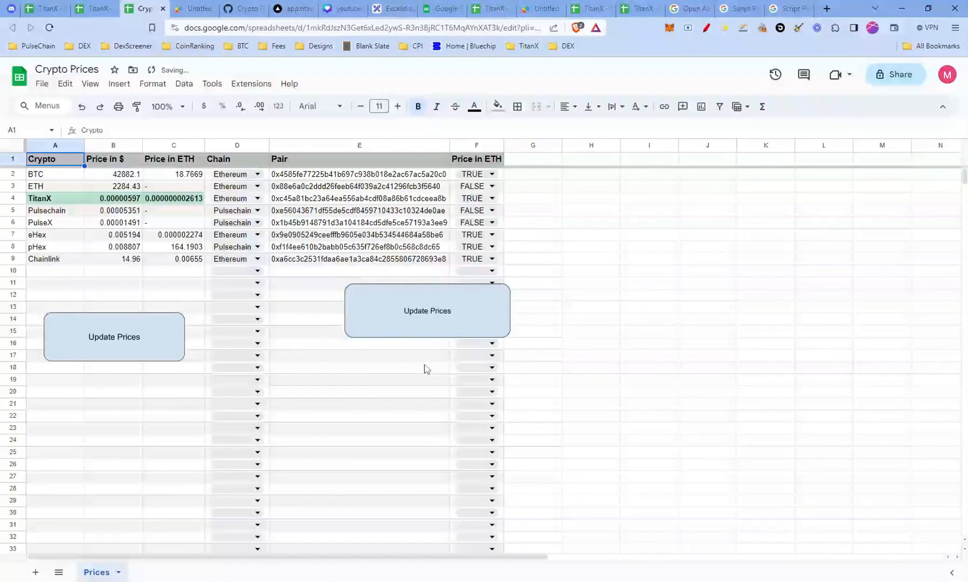
# Step: Run the drawing to refresh prices and move it down near row 25
pyautogui.click(427, 310)
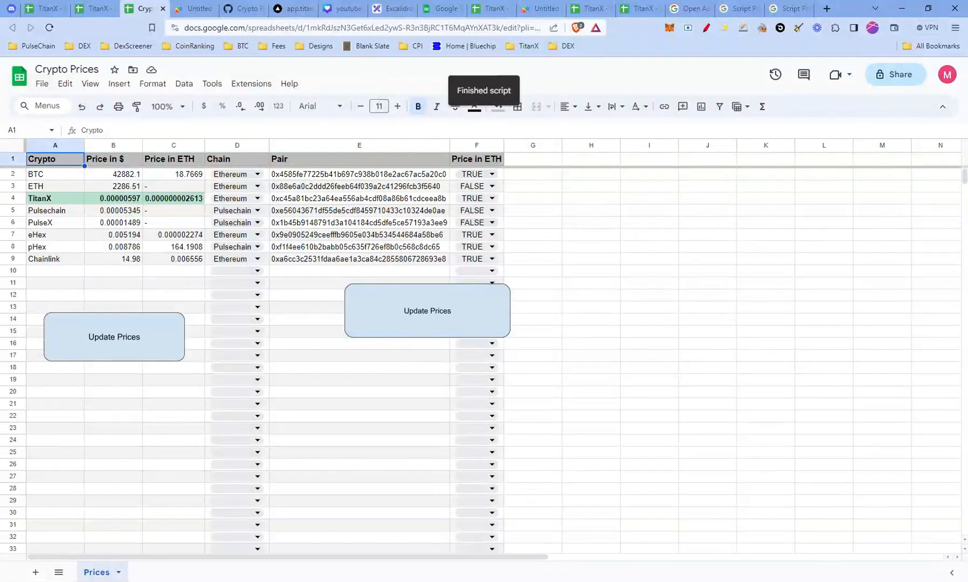
pyautogui.moveTo(427, 311); pyautogui.dragTo(428, 448)
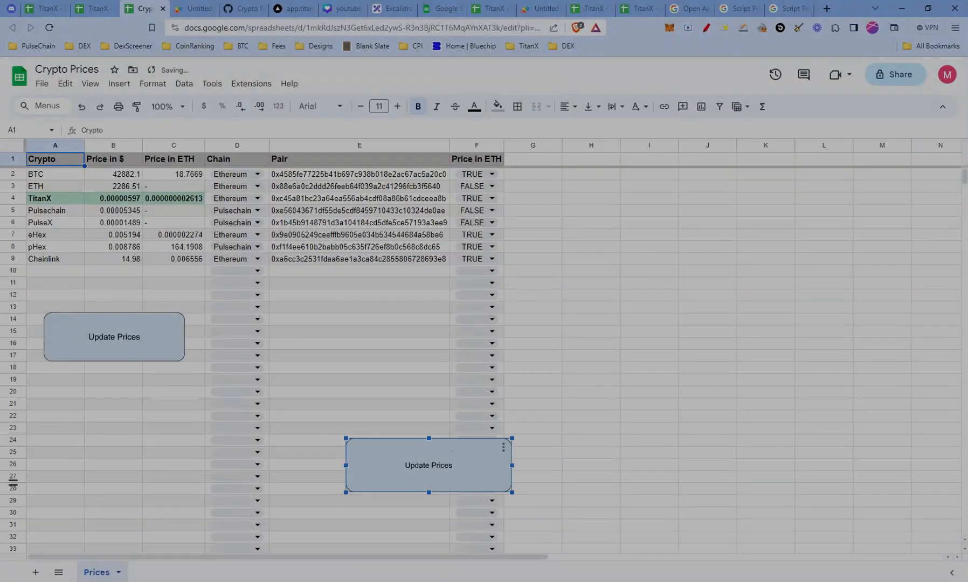
pyautogui.click(55, 270)
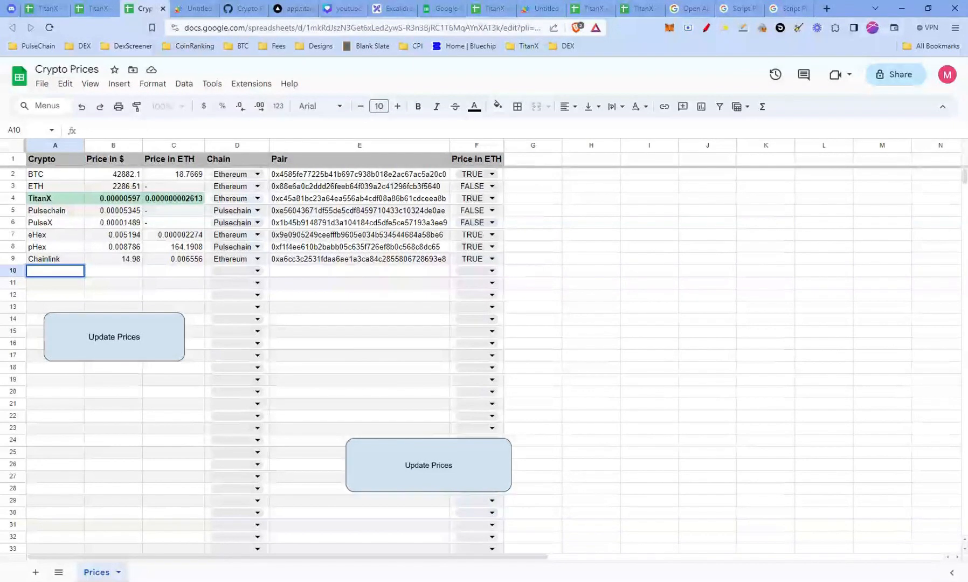
# Step: Enter 'Joe' as a new token in A10 and select its Pair and Chain cells
pyautogui.write('Joe')
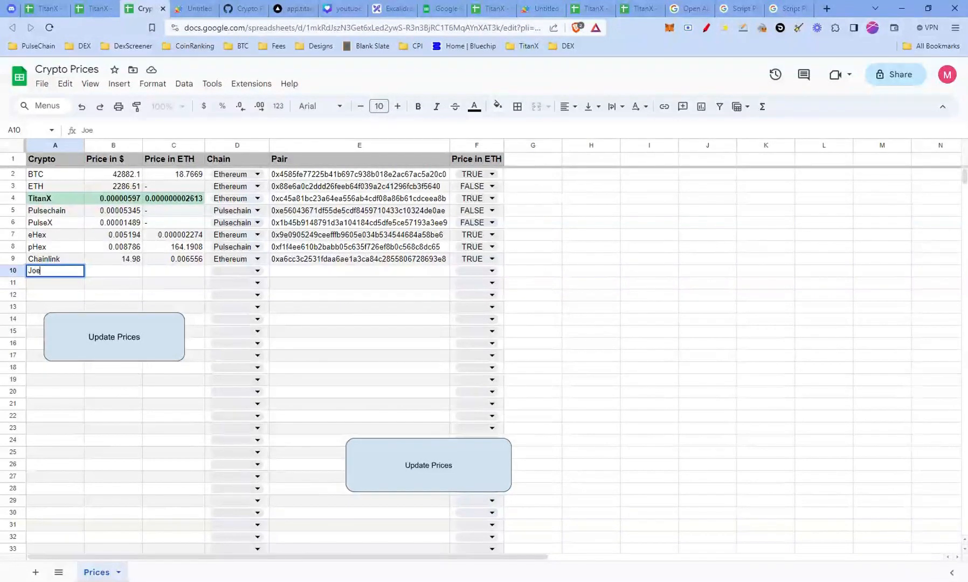
pyautogui.press('enter')
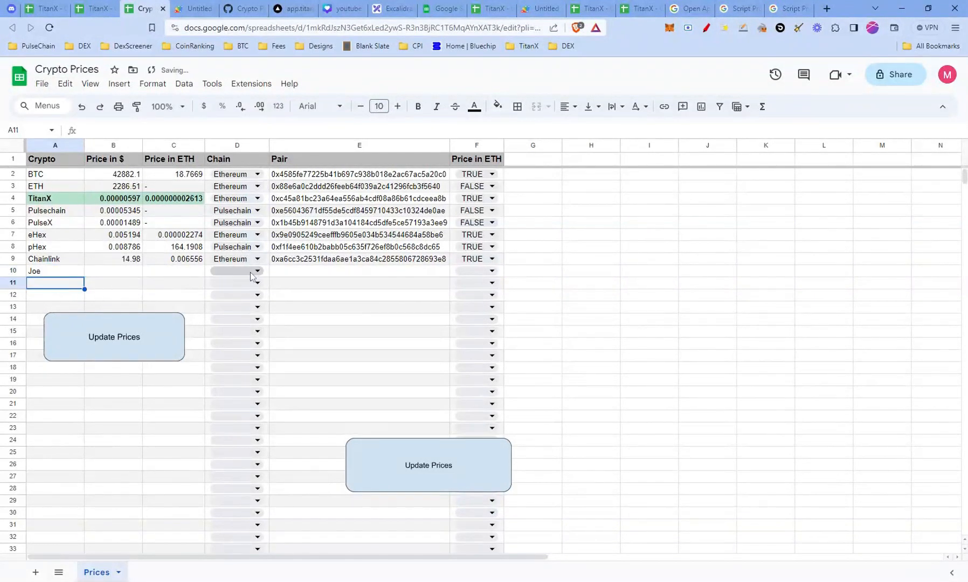
pyautogui.click(257, 272)
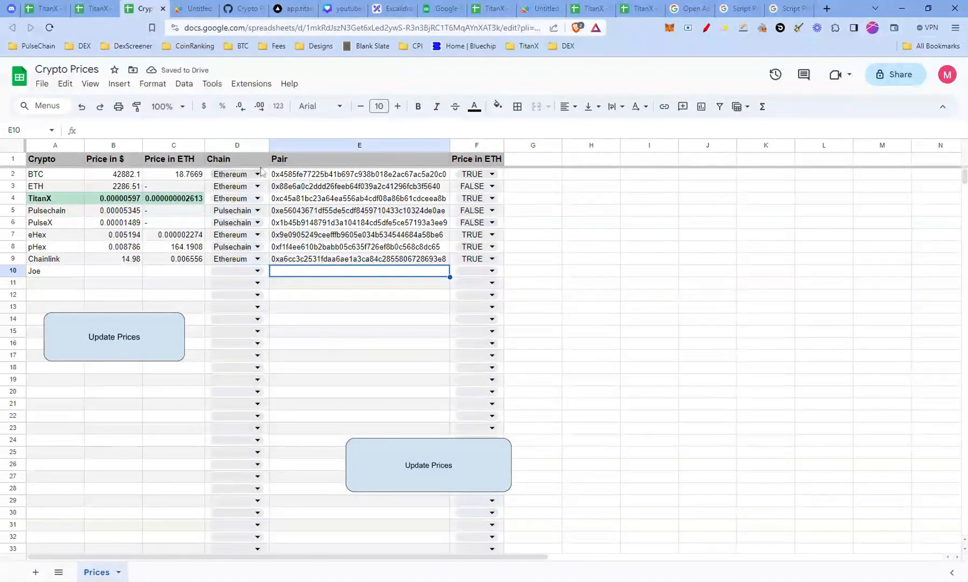
pyautogui.click(236, 145)
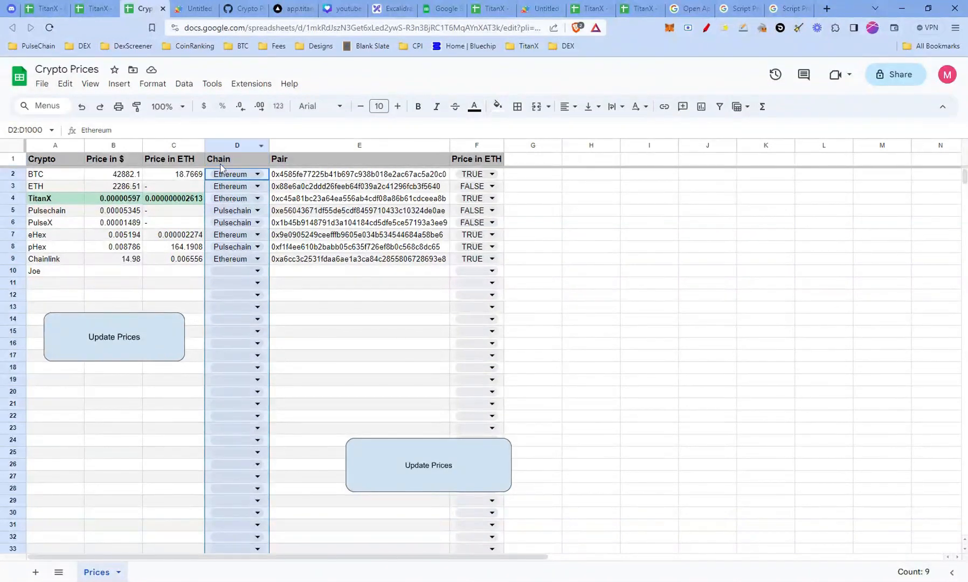
# Step: Add Avalance as a third option to the Chain column's dropdown and close the rules panel
pyautogui.click(119, 83)
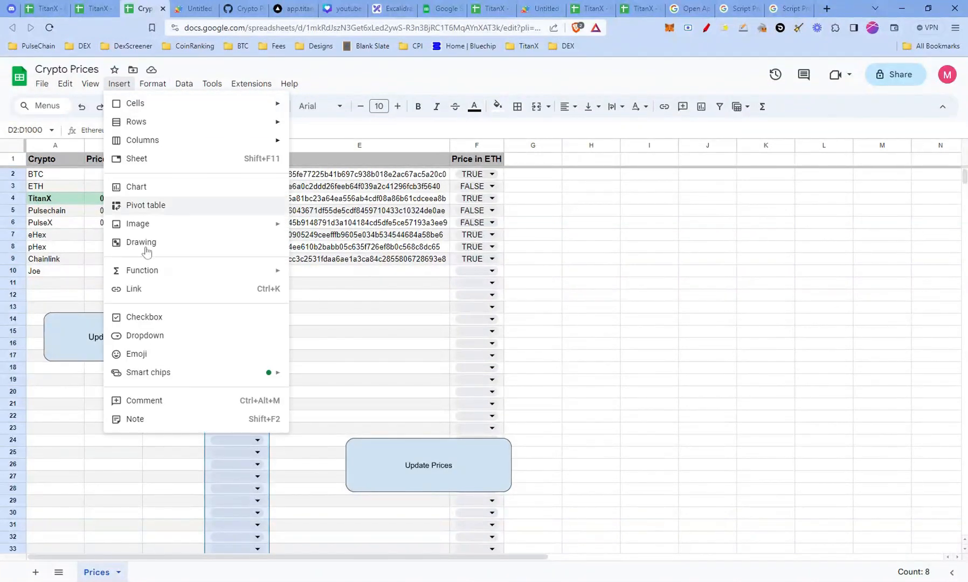
pyautogui.click(145, 335)
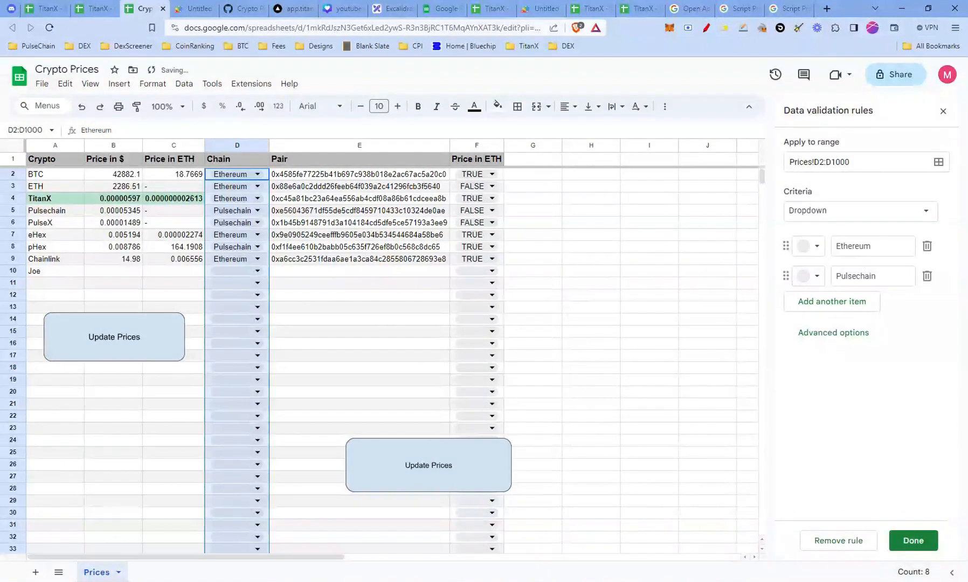
pyautogui.write('Avalance')
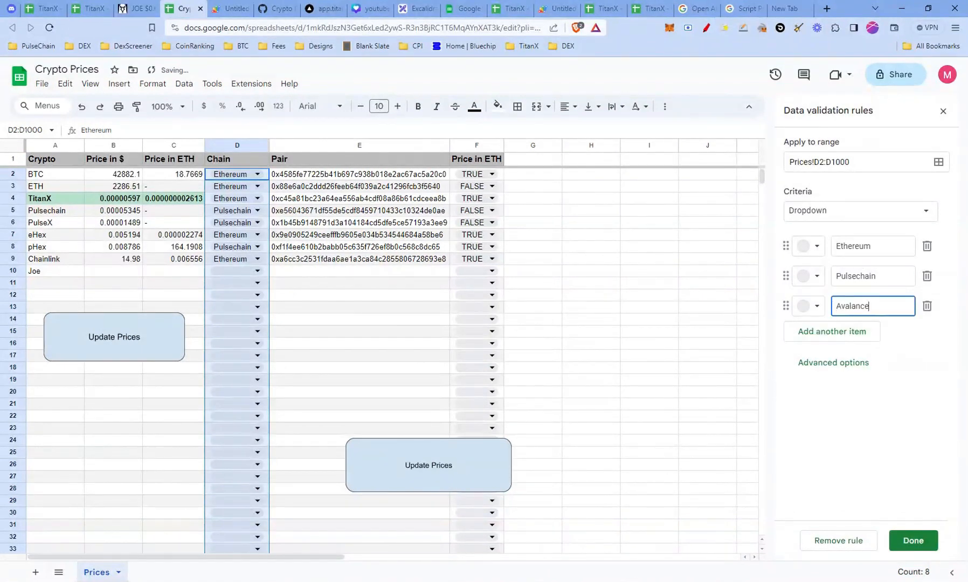
pyautogui.click(912, 540)
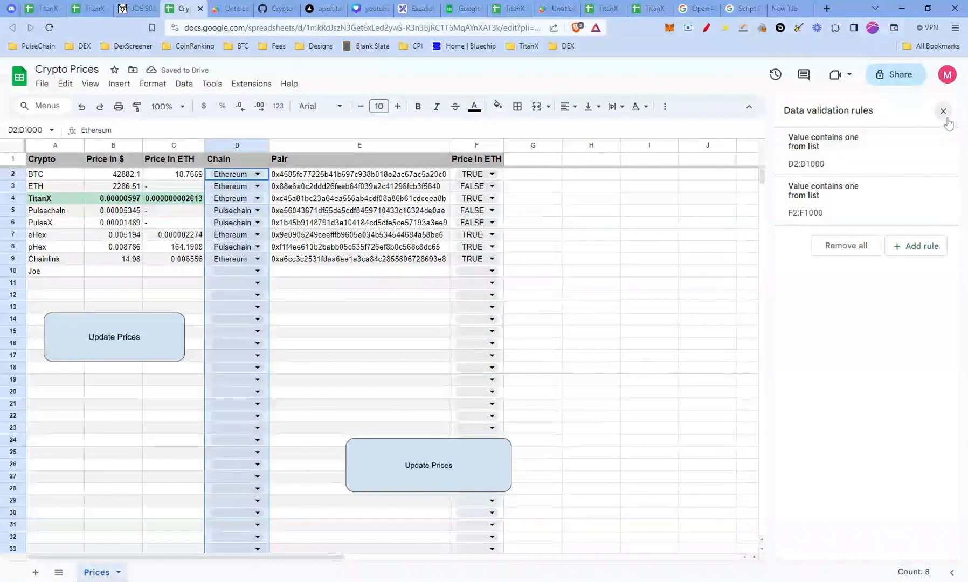
pyautogui.click(943, 111)
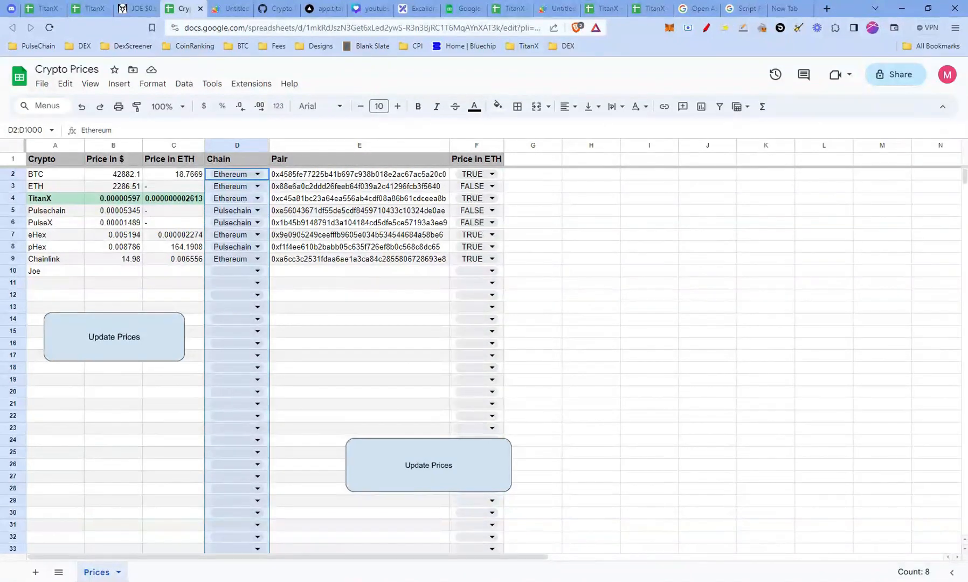
# Step: Set Joe's chain in D10 to Avalance and return to the script project
pyautogui.click(256, 271)
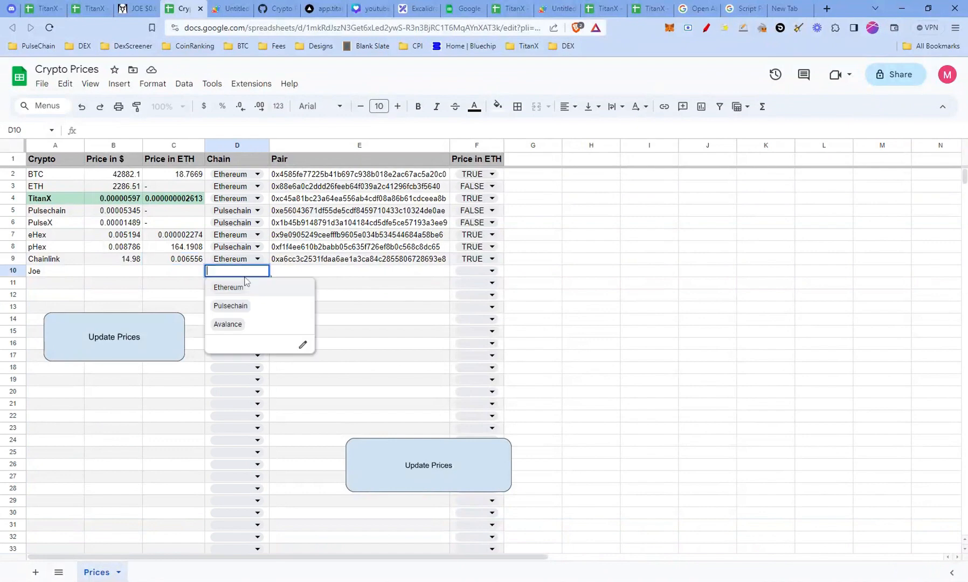
pyautogui.click(228, 325)
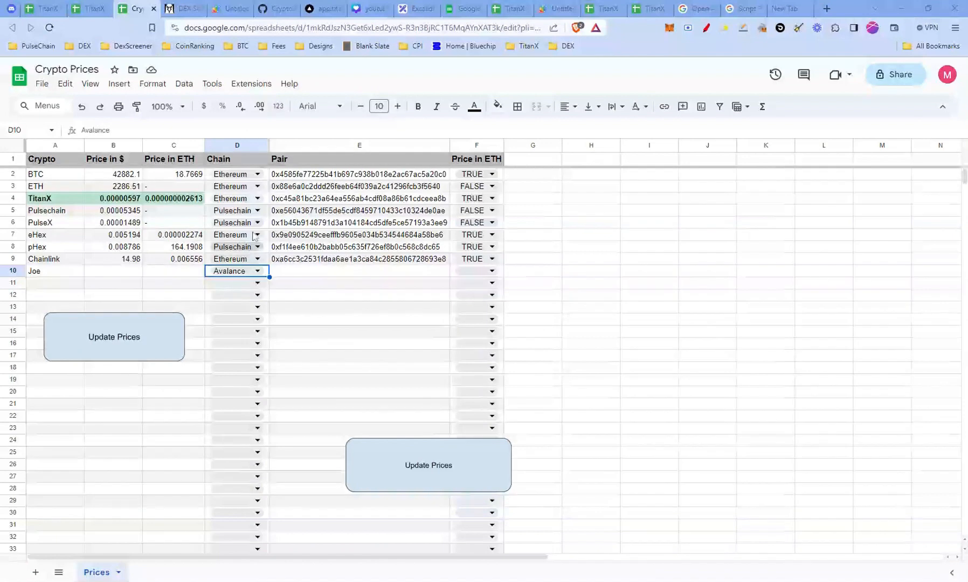
pyautogui.click(227, 9)
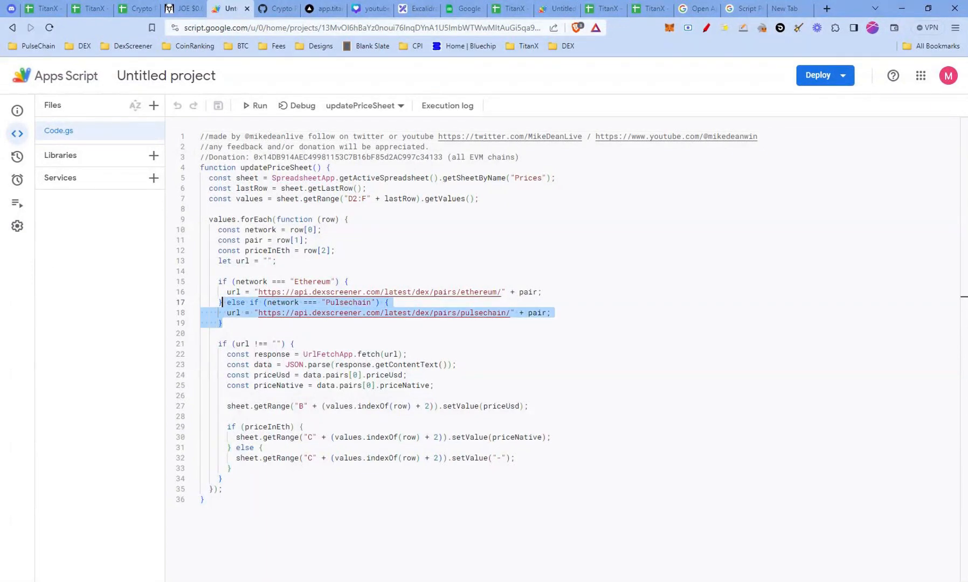
# Step: Add a saved Avalance branch fetching DexScreener avalanche pairs in updatePriceSheet
pyautogui.click(220, 323)
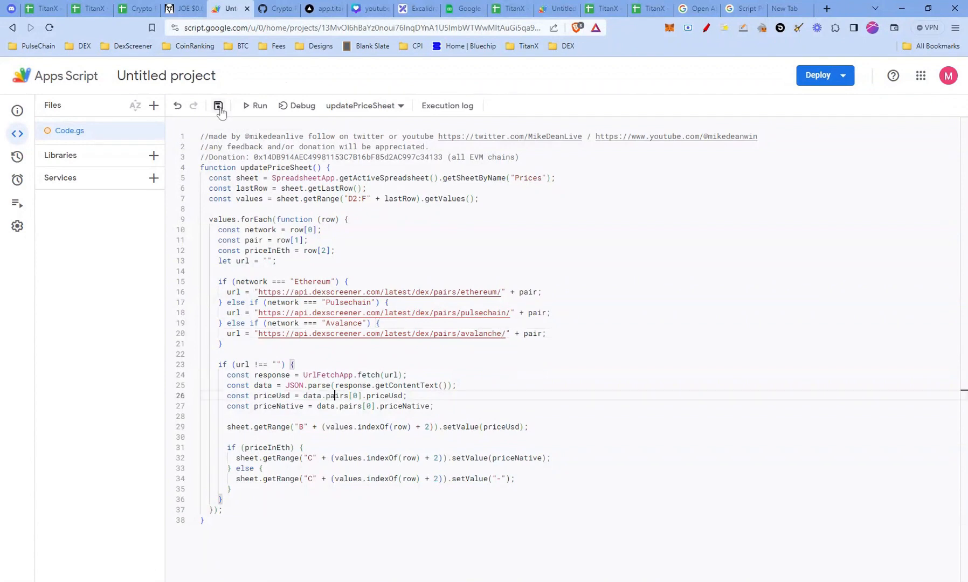
pyautogui.click(129, 9)
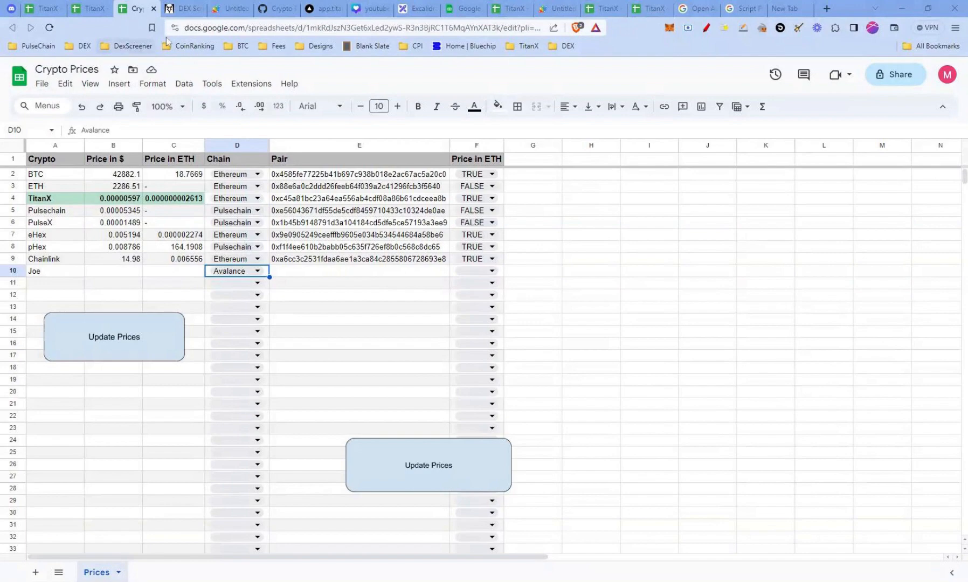
# Step: Search DexScreener for 'joe' and open the JOE/WAVAX JoeToken pair on Avalanche
pyautogui.click(181, 8)
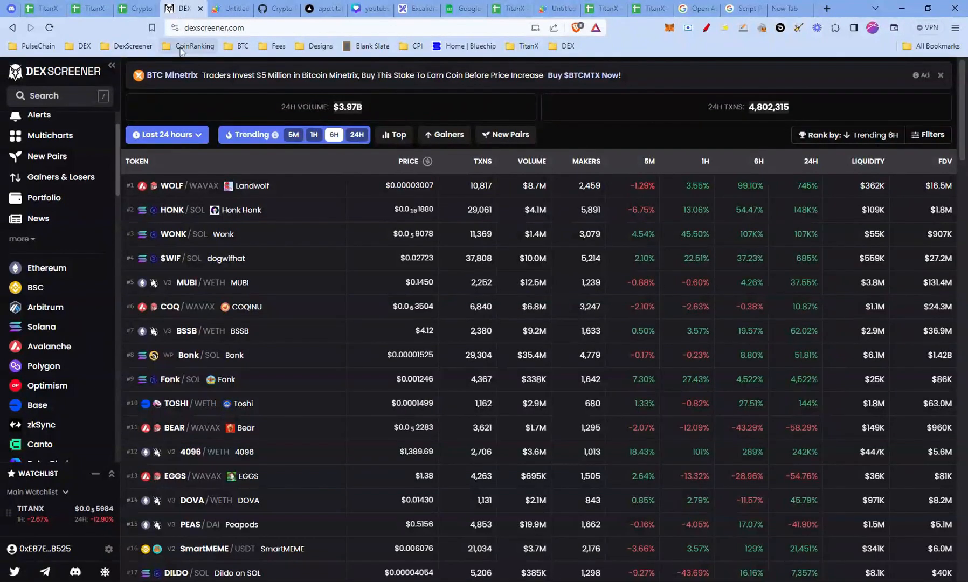
pyautogui.click(59, 95)
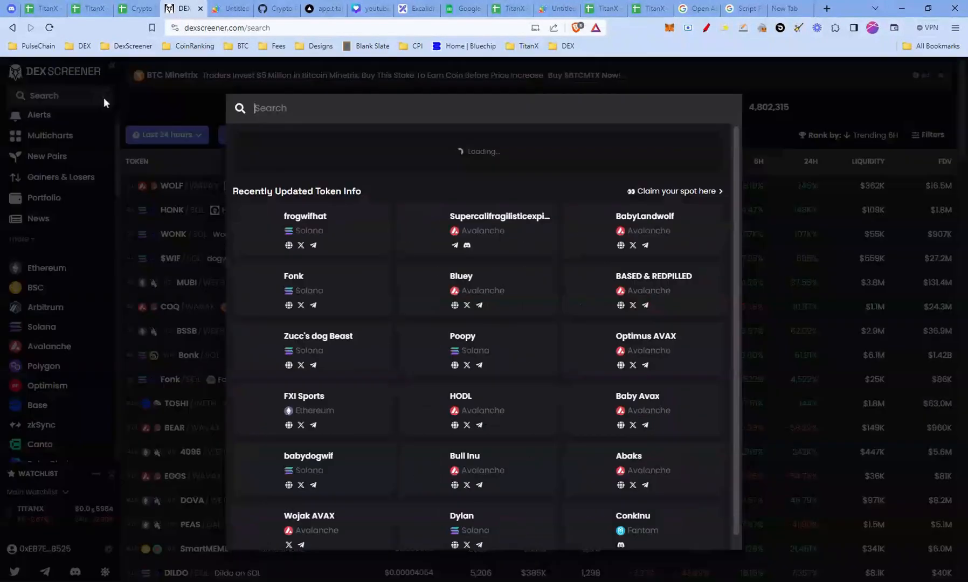
pyautogui.write('joe')
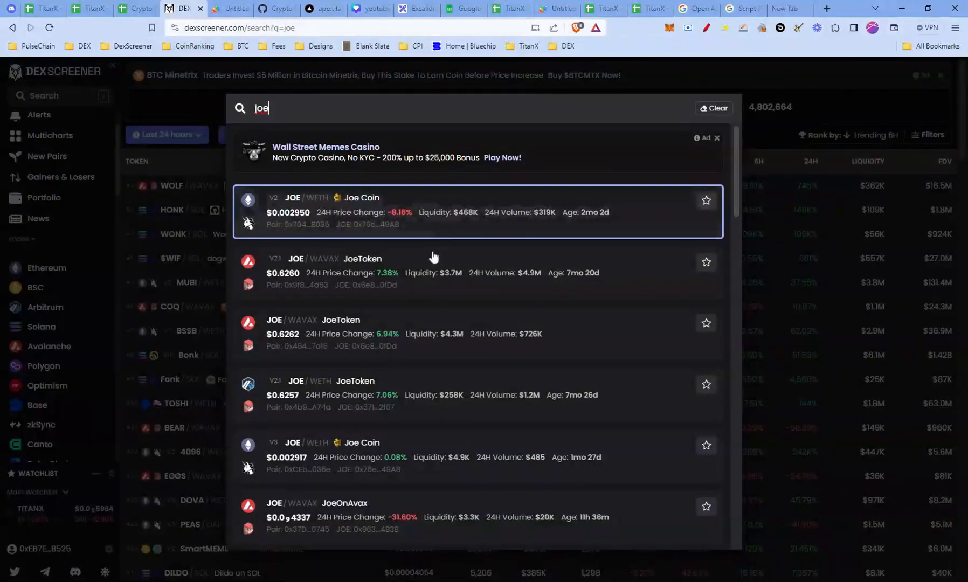
pyautogui.moveTo(453, 269)
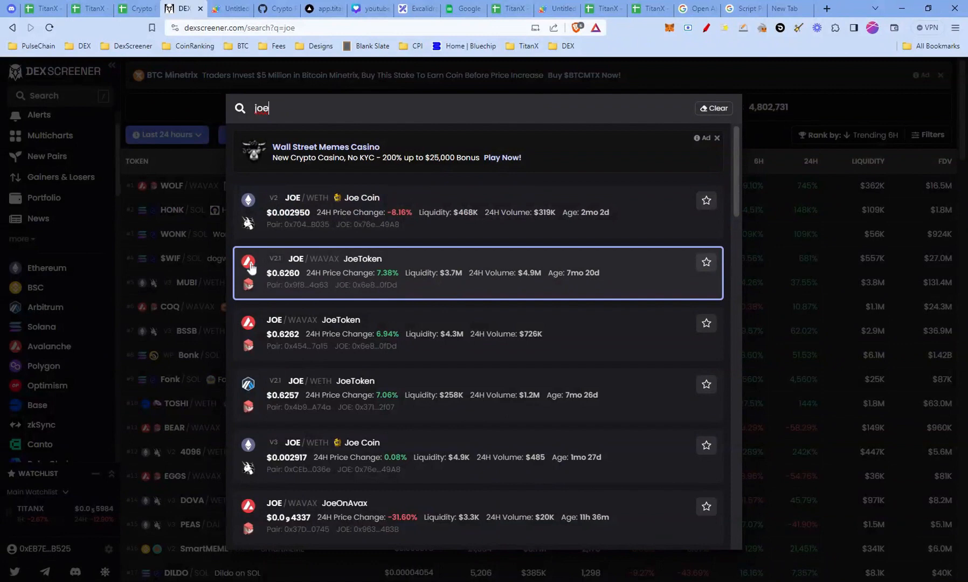
pyautogui.click(371, 273)
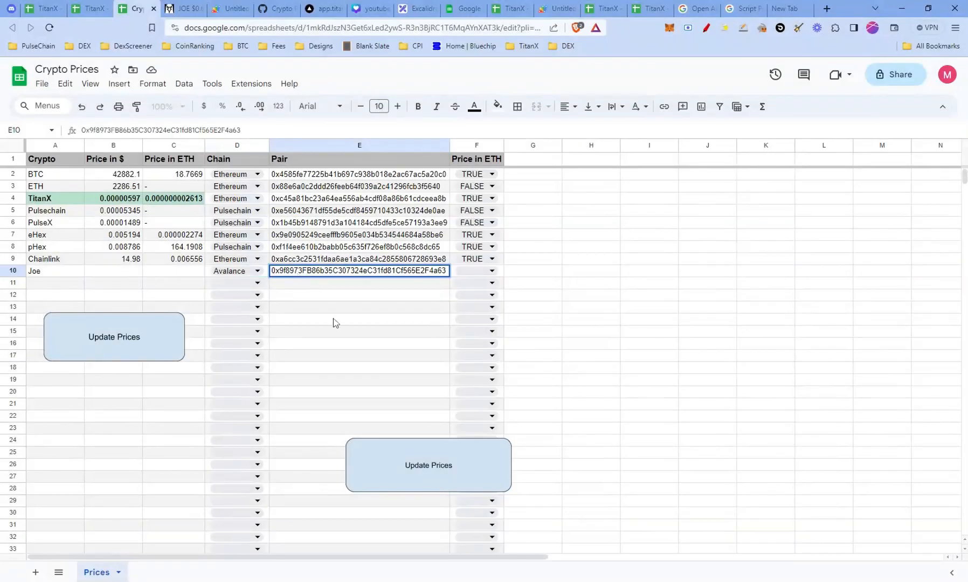
# Step: Paste Joe's Avalanche pair address into E10 and run Update Prices
pyautogui.click(359, 318)
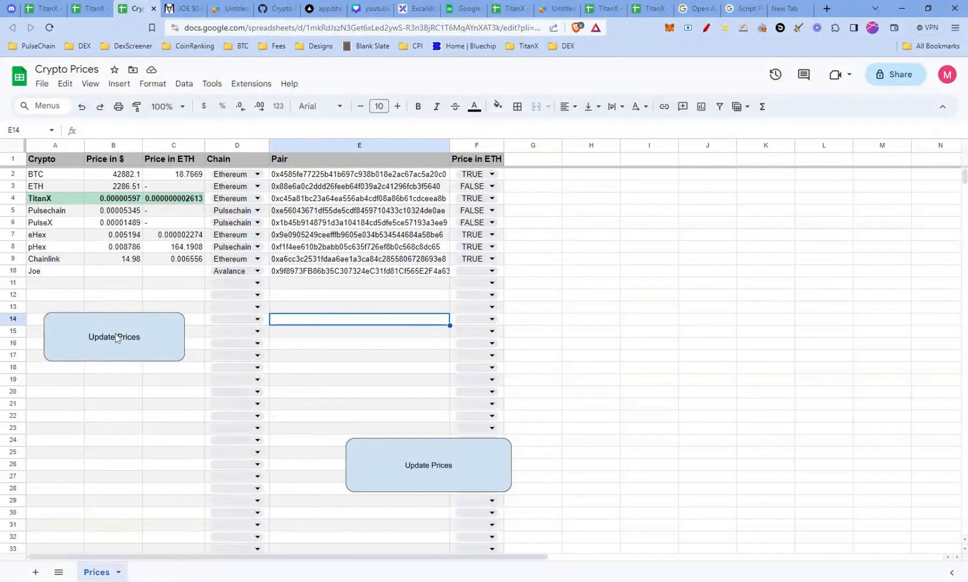
pyautogui.click(113, 337)
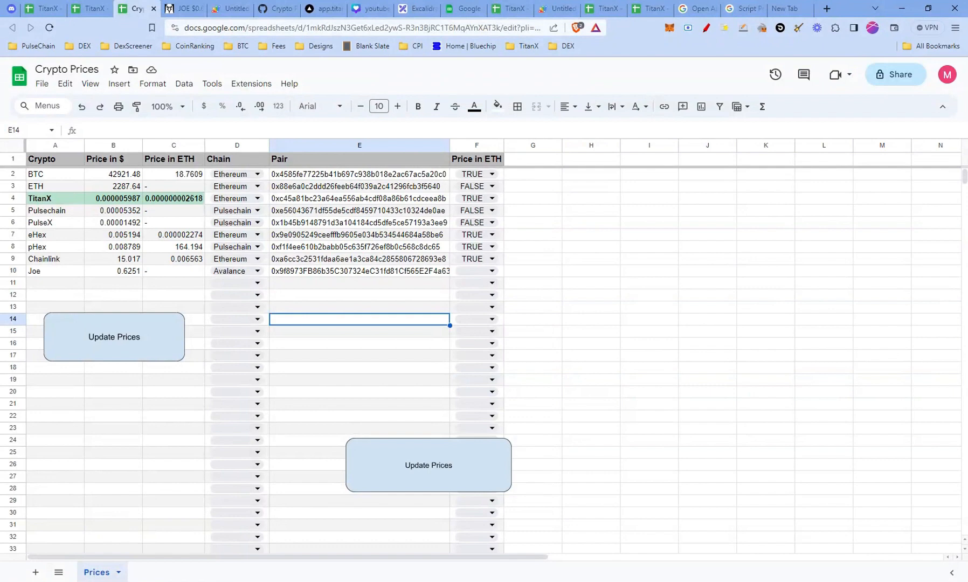
# Step: Set Joe's Price in ETH (F10) to FALSE and rerun Update Prices for a $0.6251 price
pyautogui.click(492, 270)
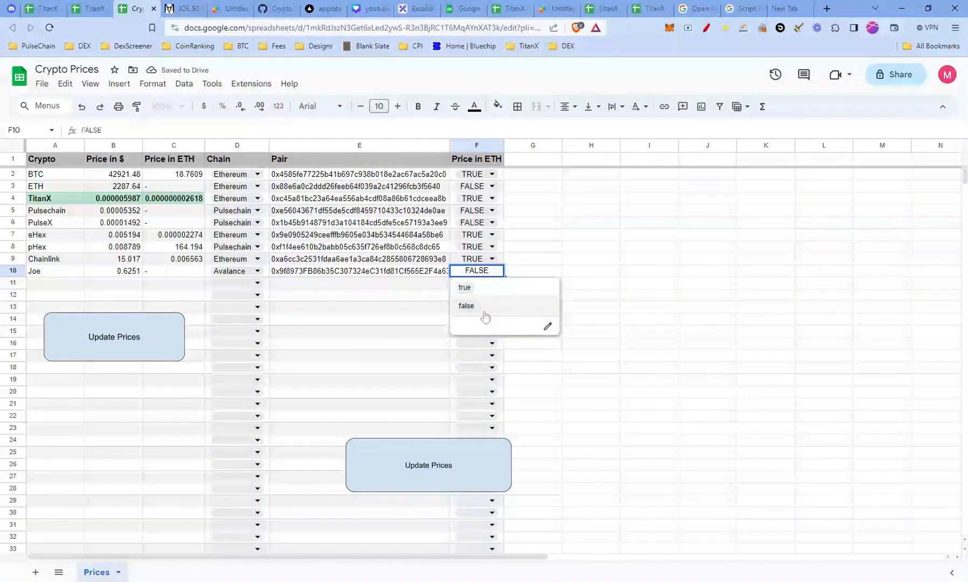
pyautogui.click(466, 305)
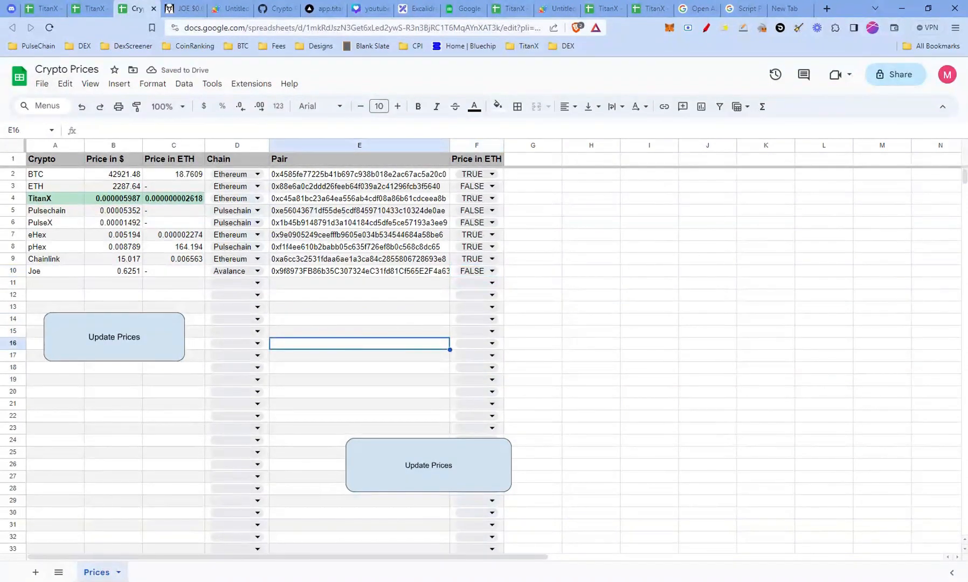
pyautogui.click(113, 338)
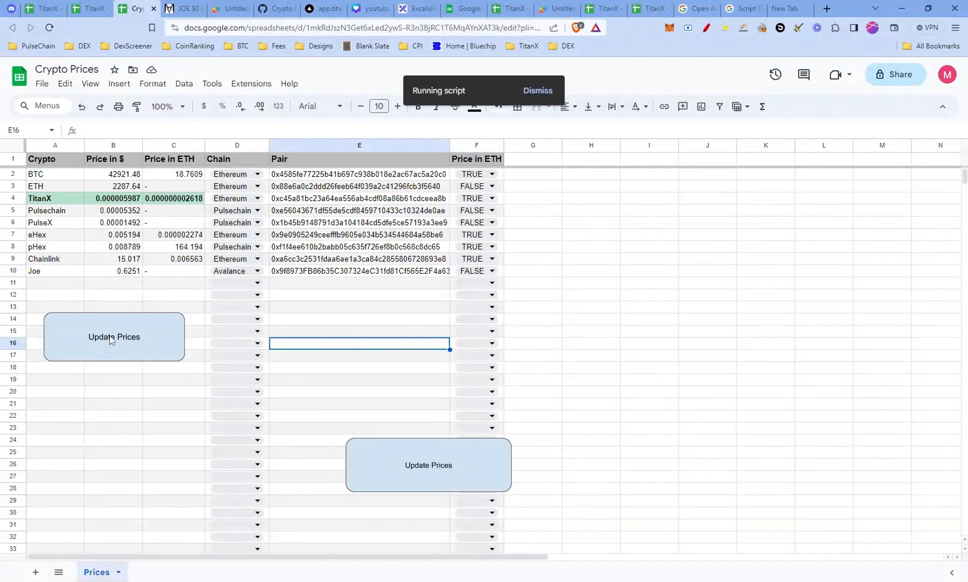